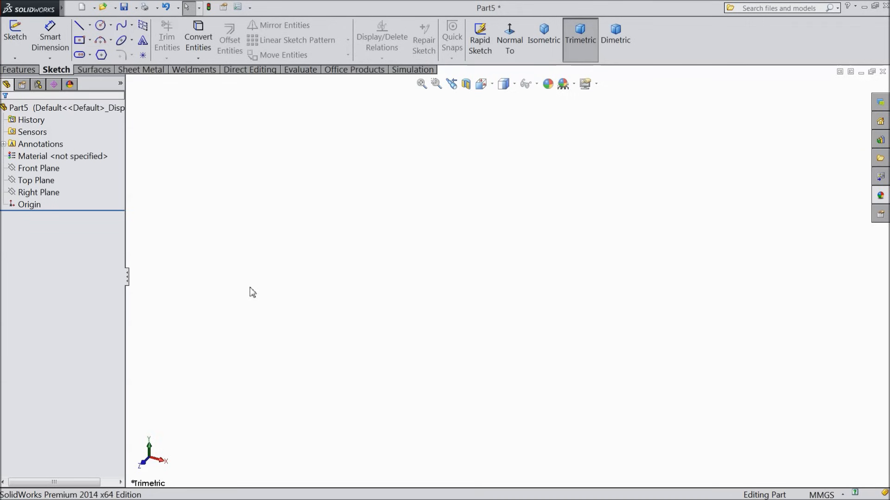
Step: Sketch a 150 × 80 mm rectangle centred on the origin with crossing diagonals
{"action": "left_click", "coordinate": [36, 180]}
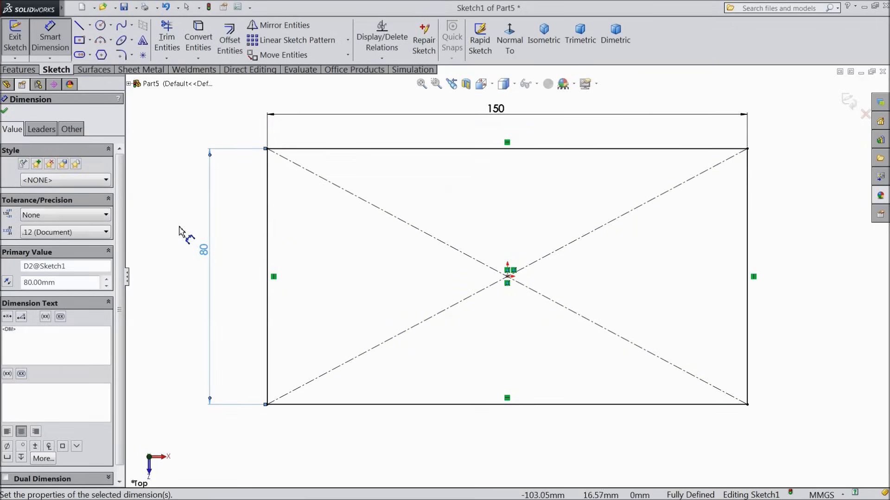
Step: Extrude the rectangle blind to 10 mm as Boss-Extrude1
{"action": "left_click", "coordinate": [6, 110]}
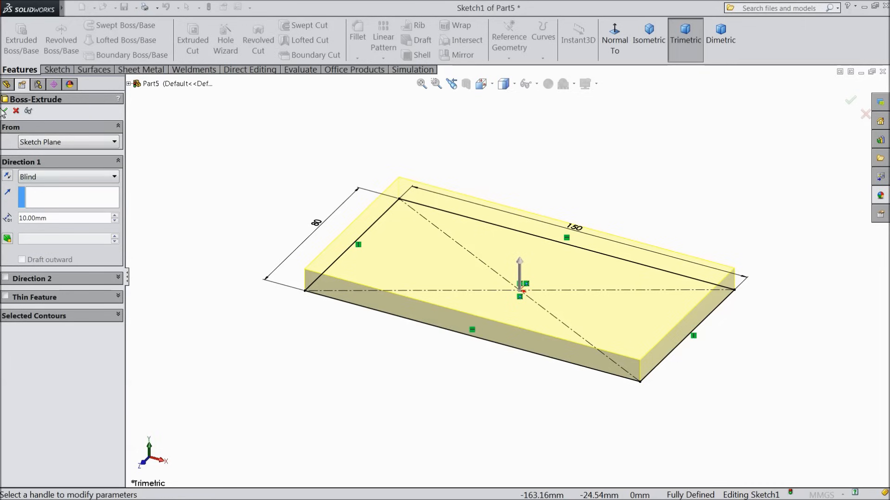
{"action": "left_click", "coordinate": [5, 101]}
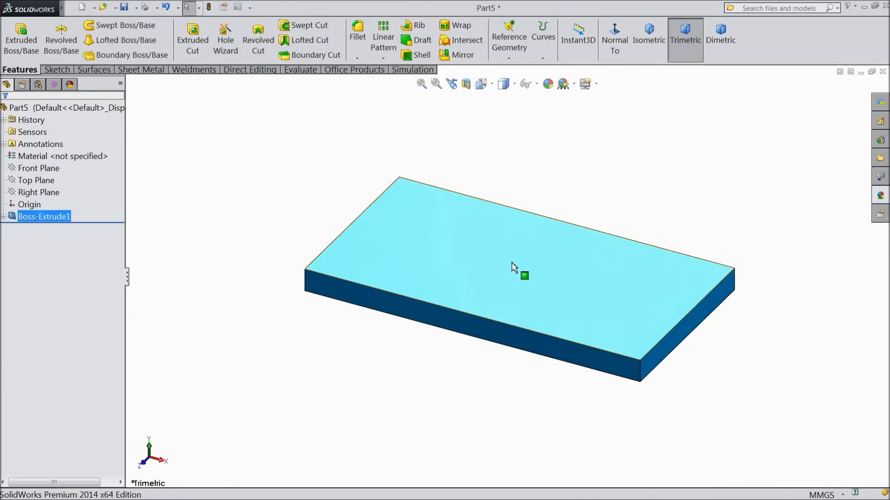
Step: Start a sketch on the plate's top face and draw a vertical centreline and circles
{"action": "left_click", "coordinate": [513, 267]}
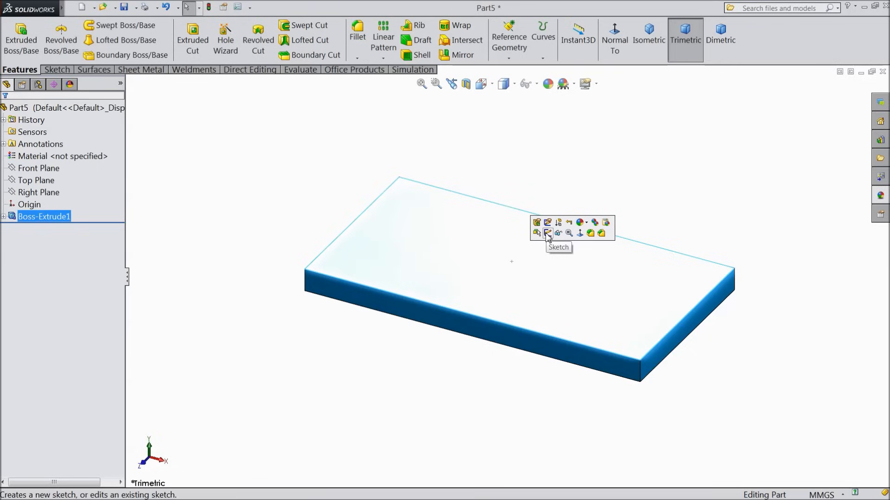
{"action": "left_click", "coordinate": [548, 234]}
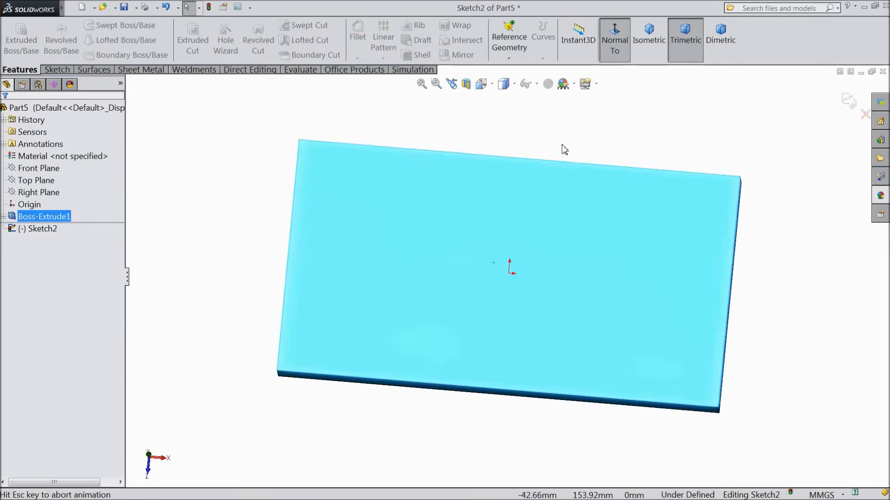
{"action": "left_click", "coordinate": [614, 43]}
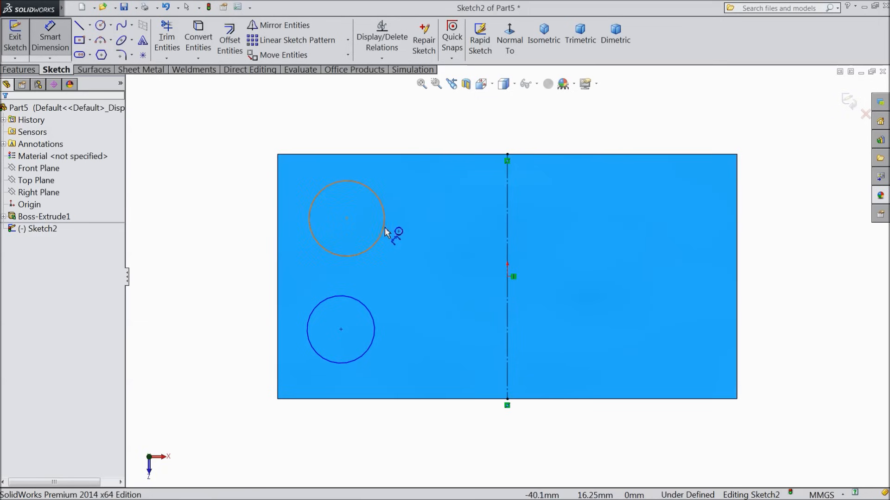
Step: Dimension both left circles to Ø14 mm, each 15 mm from the nearby plate edges
{"action": "left_click", "coordinate": [346, 218]}
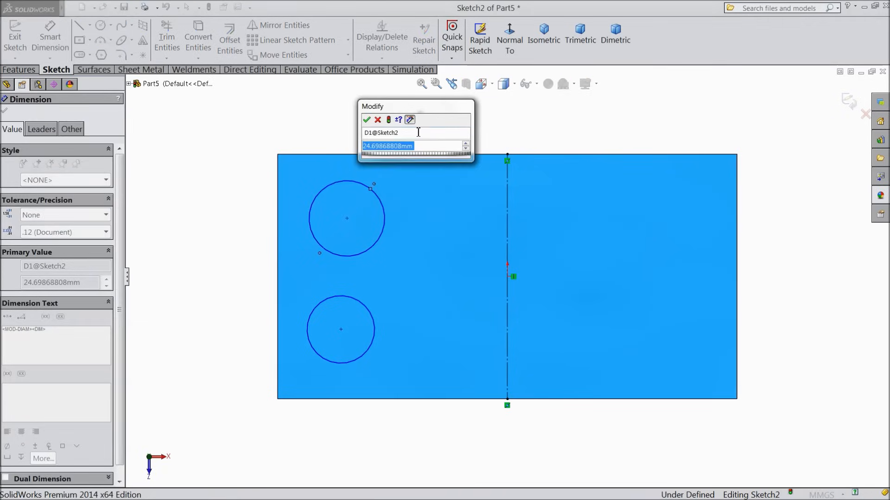
{"action": "left_click", "coordinate": [367, 119]}
{"action": "type", "text": "15"}
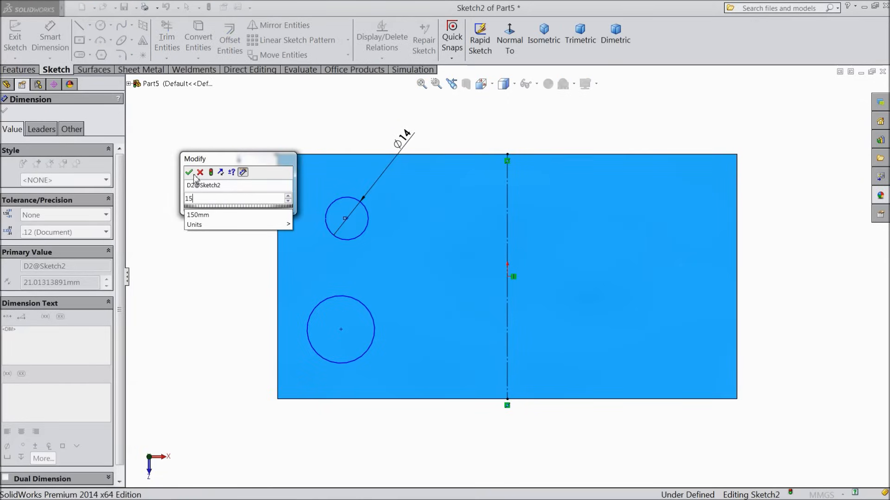
{"action": "left_click", "coordinate": [189, 172]}
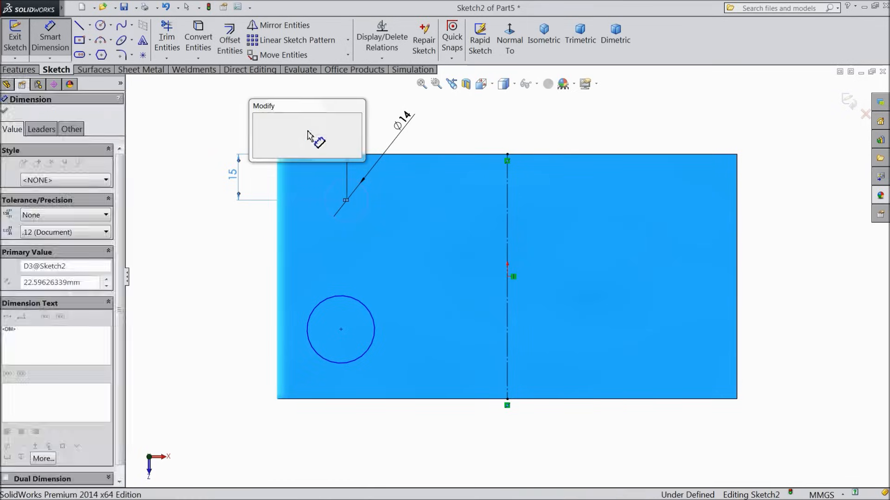
{"action": "key", "text": "Return"}
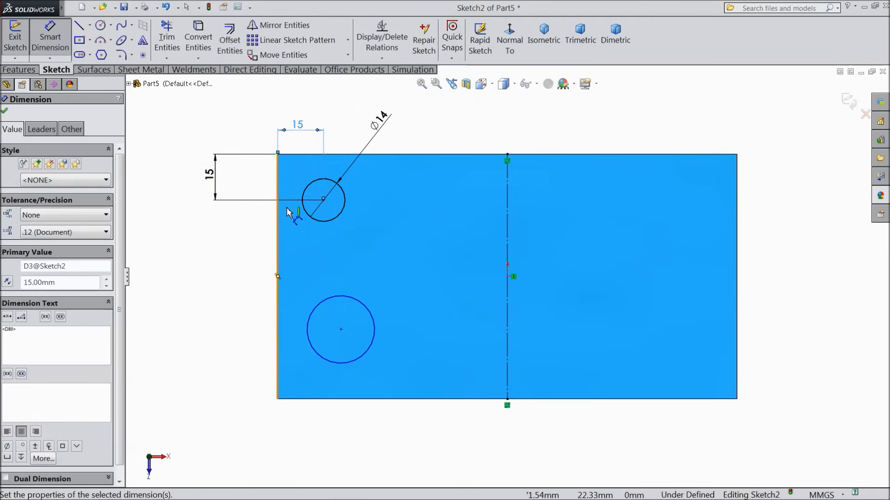
{"action": "mouse_move", "coordinate": [353, 366]}
{"action": "type", "text": "15"}
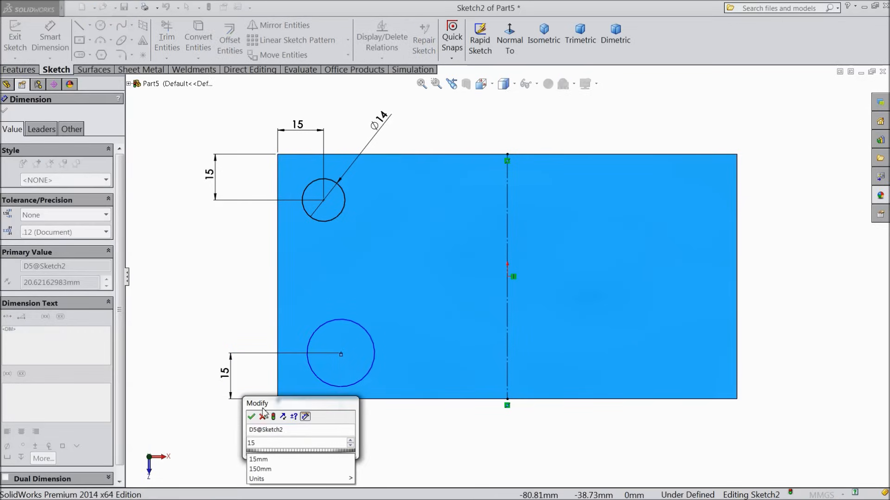
{"action": "left_click", "coordinate": [251, 417]}
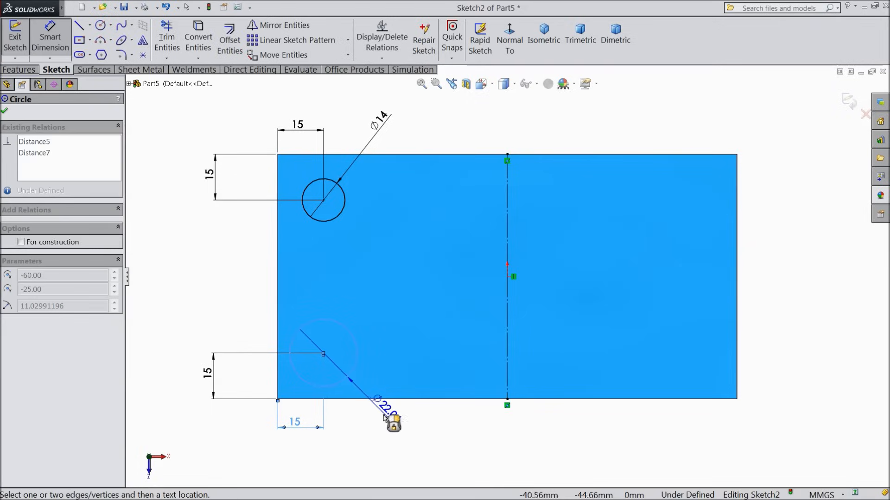
{"action": "left_click", "coordinate": [391, 422]}
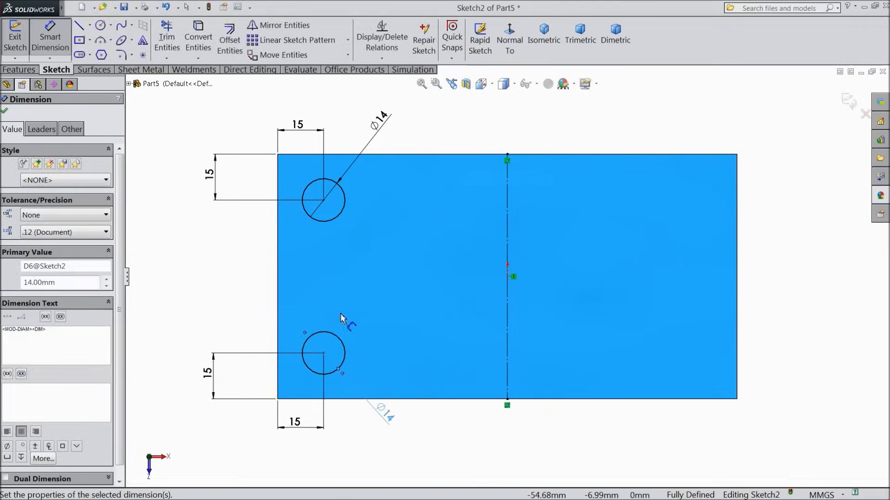
{"action": "left_click", "coordinate": [8, 95]}
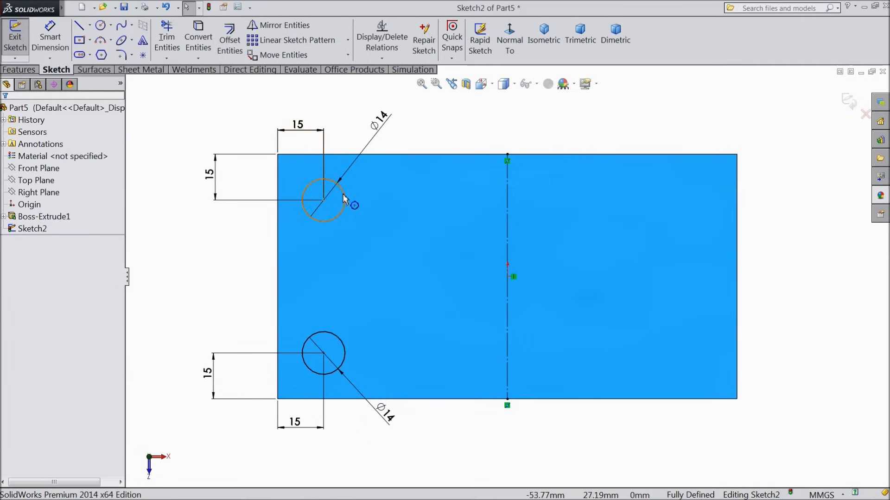
Step: Mirror the two left Ø14 mm circles across the vertical centreline
{"action": "left_click", "coordinate": [283, 25]}
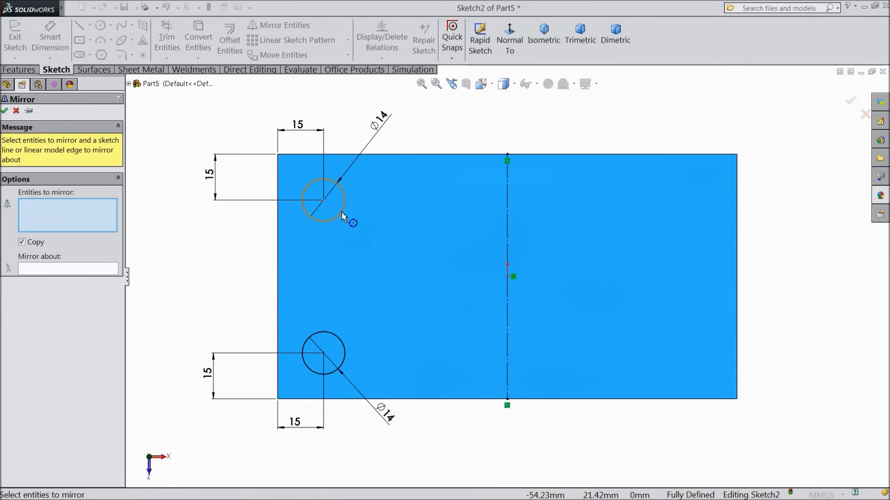
{"action": "left_click", "coordinate": [324, 200]}
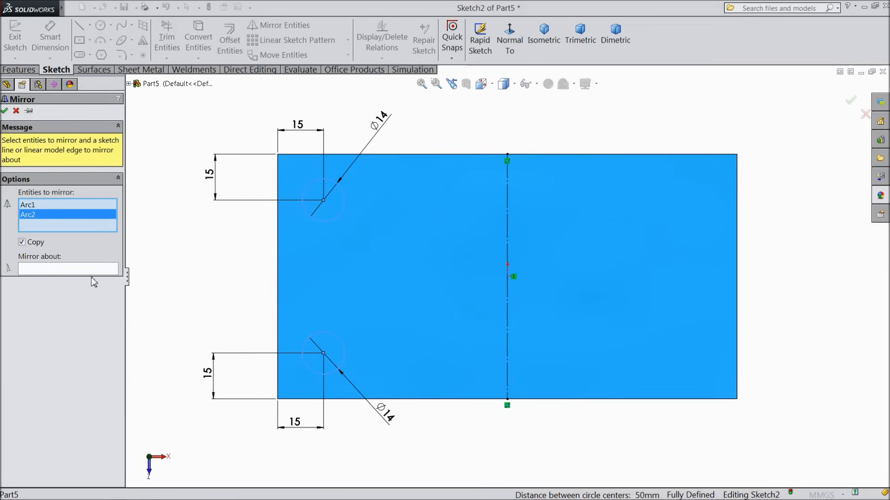
{"action": "left_click", "coordinate": [507, 276]}
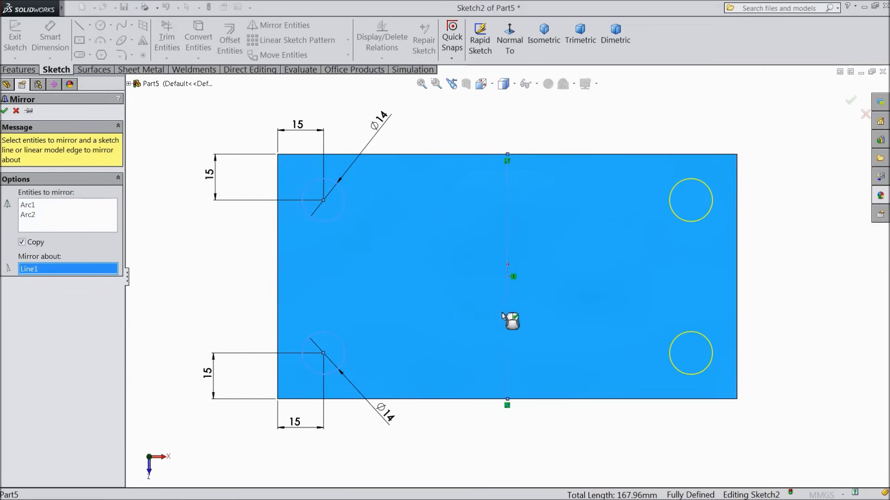
{"action": "left_click", "coordinate": [5, 111]}
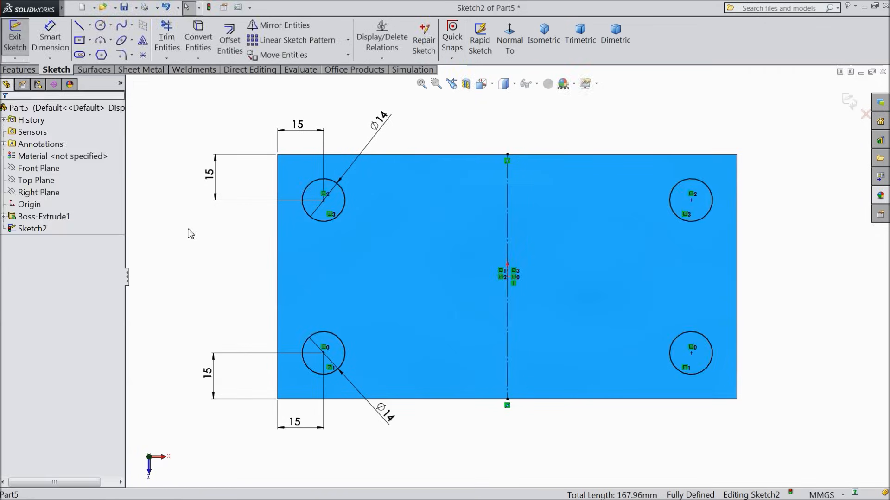
{"action": "mouse_move", "coordinate": [205, 244]}
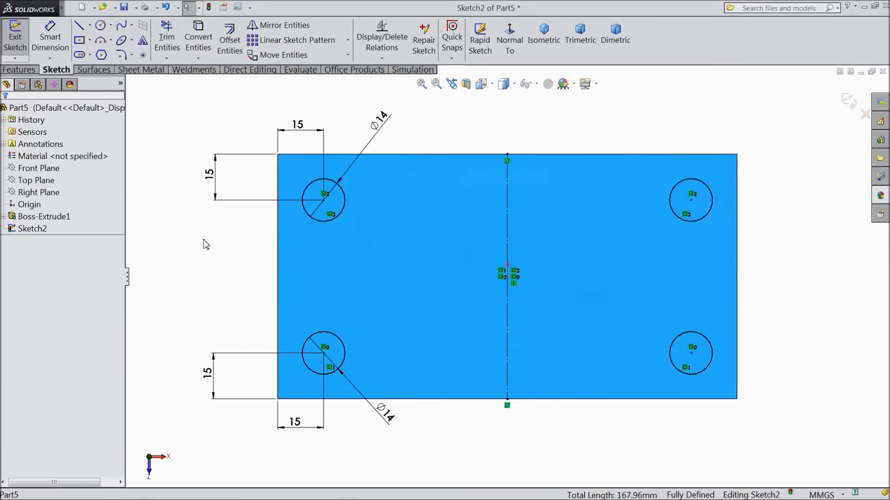
{"action": "mouse_move", "coordinate": [215, 247]}
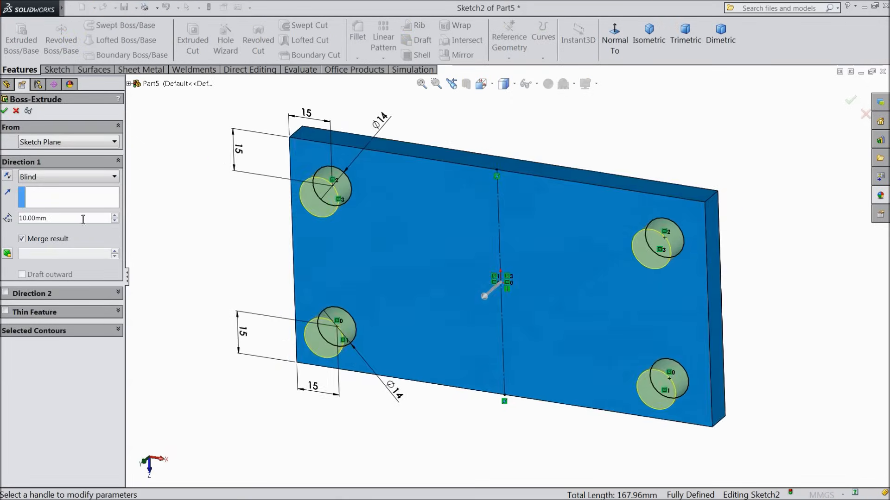
Step: Extrude the four circles 5.00 mm into round bosses
{"action": "type", "text": "5.00mm"}
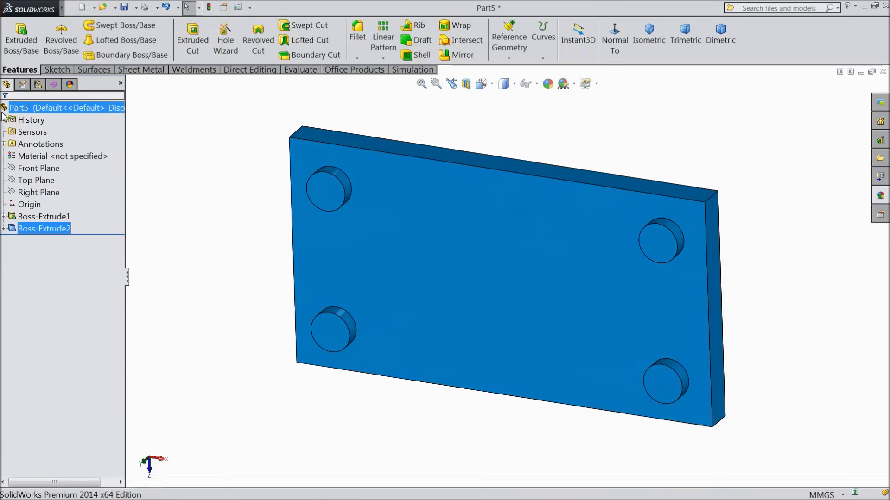
Step: Fillet the tops of all four bosses with a 2 mm radius
{"action": "left_click", "coordinate": [357, 25]}
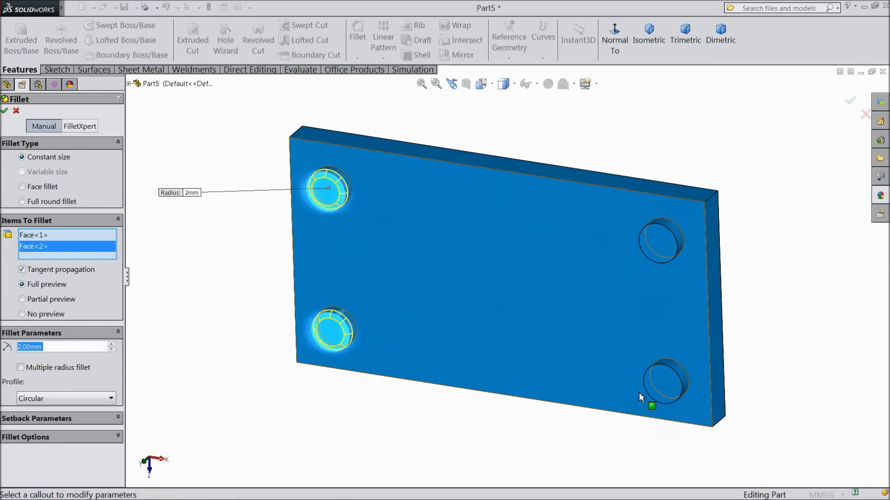
{"action": "left_click", "coordinate": [659, 242]}
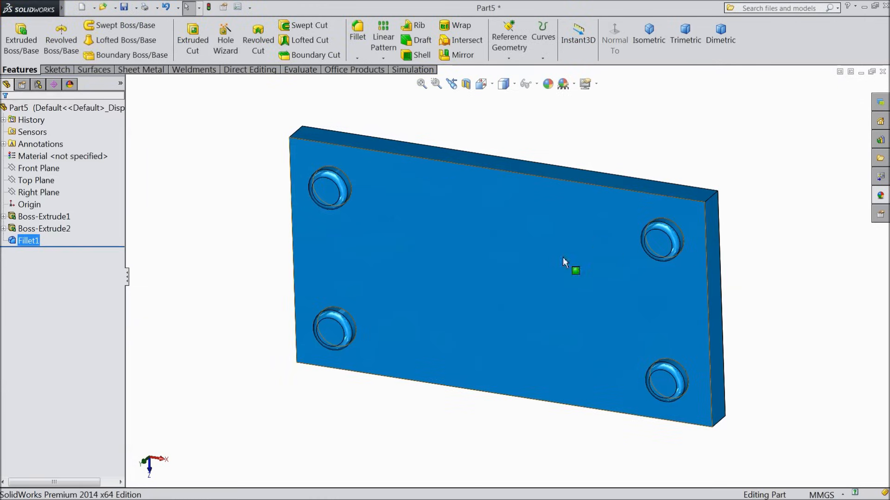
Step: Sketch a rectangle on the plate's front face and set its width to 82 mm
{"action": "left_click", "coordinate": [573, 270]}
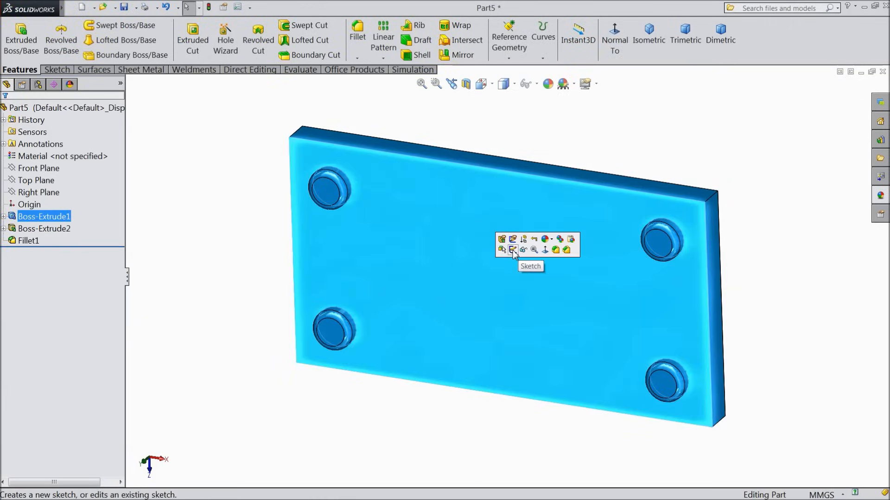
{"action": "left_click", "coordinate": [513, 250]}
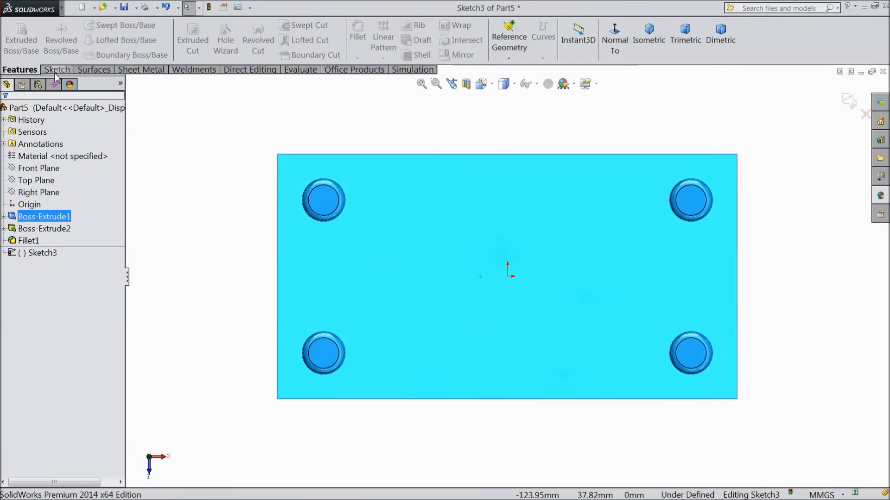
{"action": "left_click", "coordinate": [56, 69]}
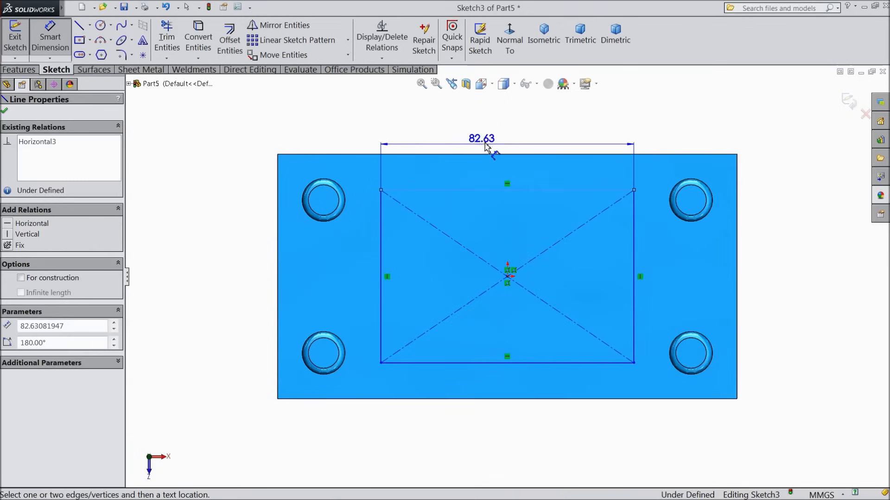
{"action": "left_click", "coordinate": [480, 139]}
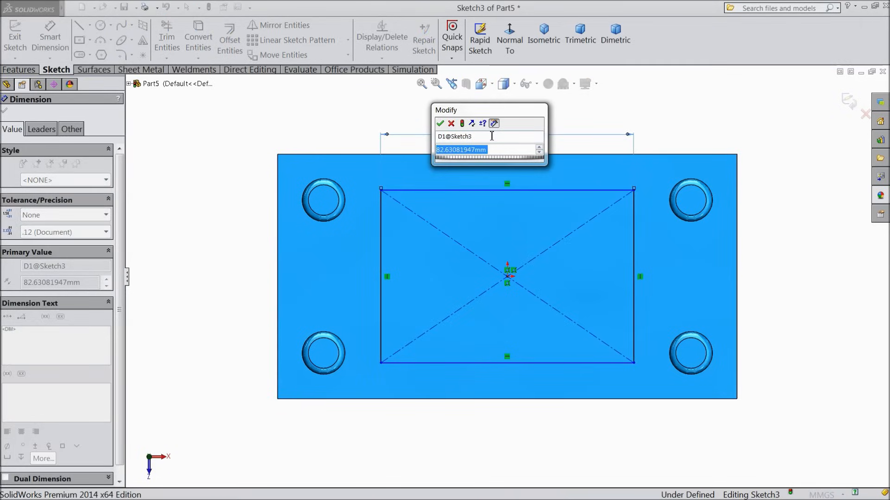
{"action": "type", "text": "85"}
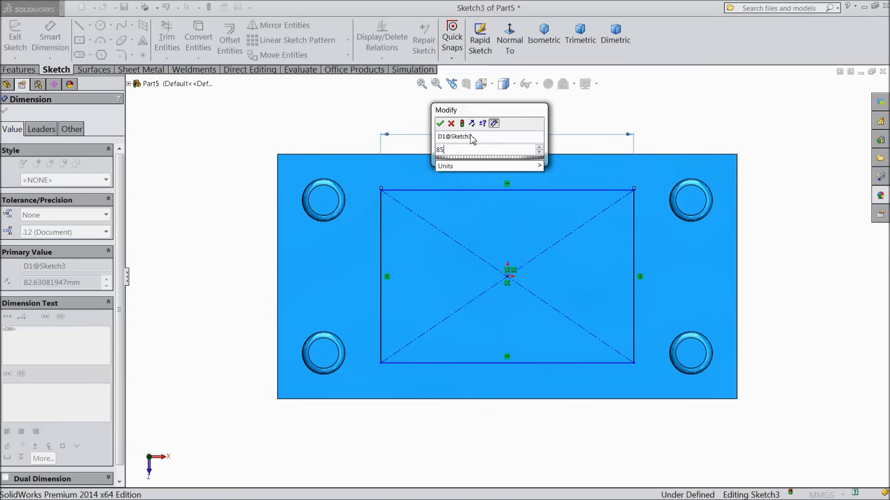
{"action": "mouse_move", "coordinate": [469, 142]}
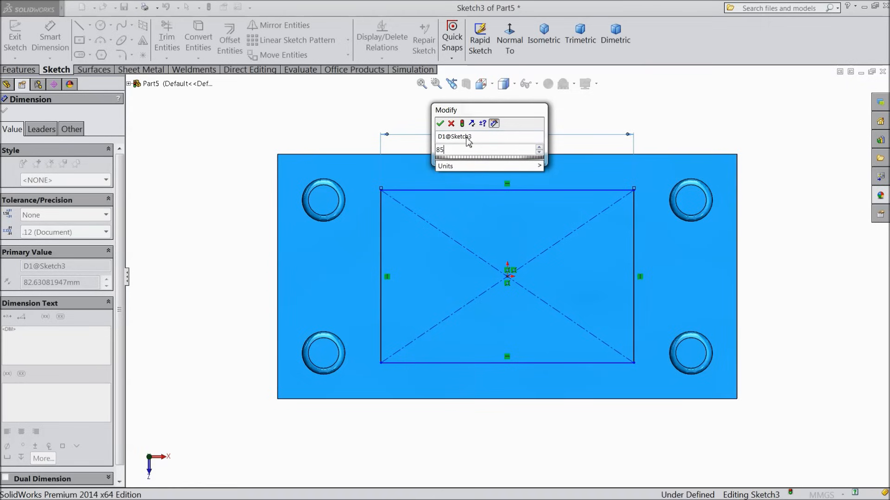
{"action": "type", "text": "82"}
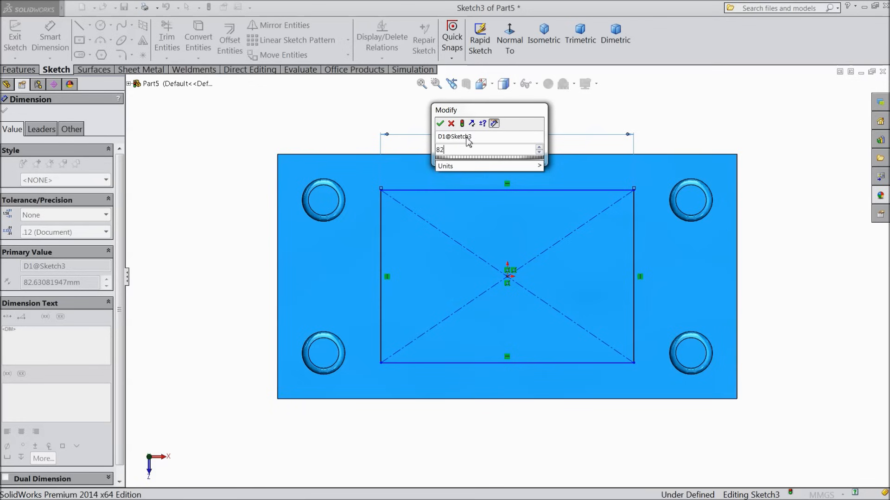
{"action": "left_click", "coordinate": [440, 124]}
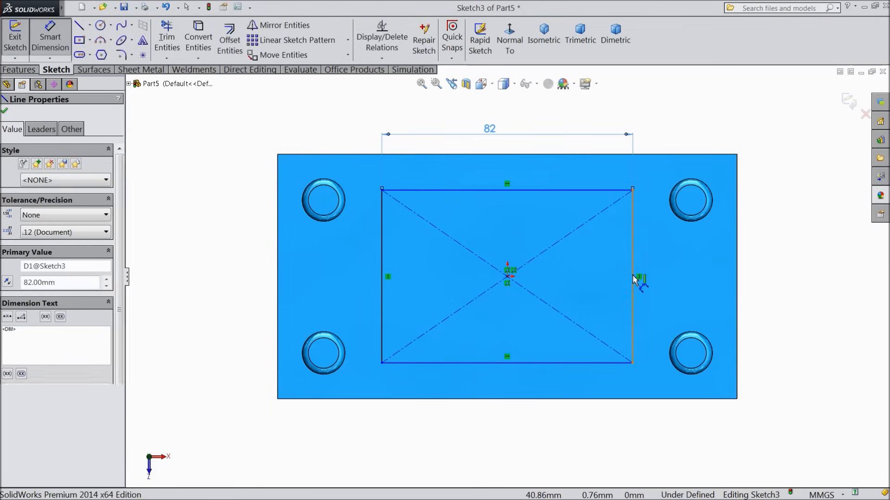
Step: Set the rectangle's height to 60 mm and round all four corners at 10 mm
{"action": "left_click", "coordinate": [632, 276]}
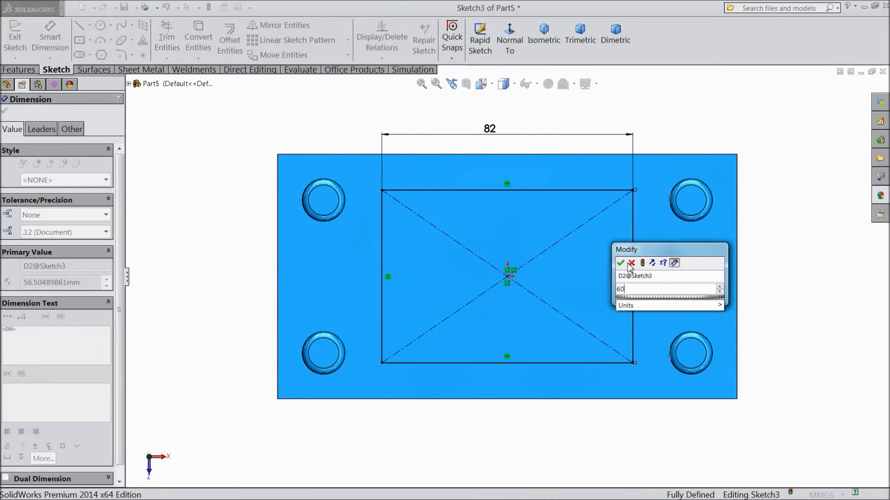
{"action": "left_click", "coordinate": [619, 263]}
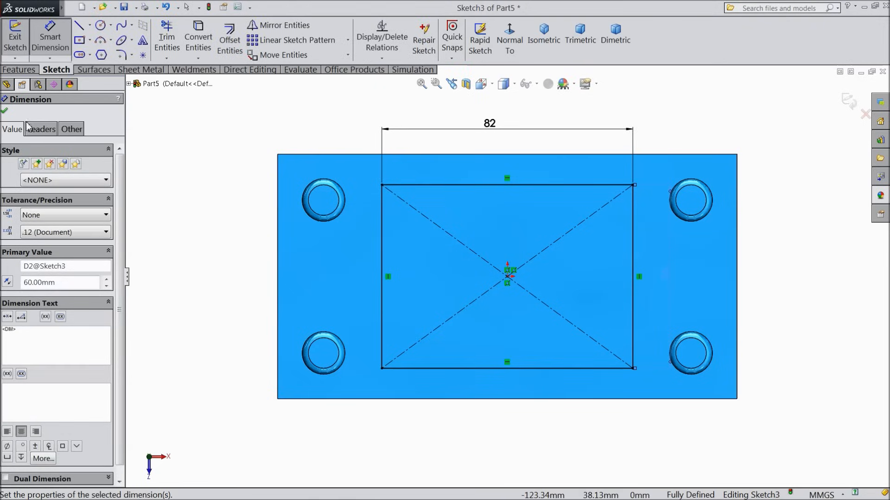
{"action": "mouse_move", "coordinate": [4, 112]}
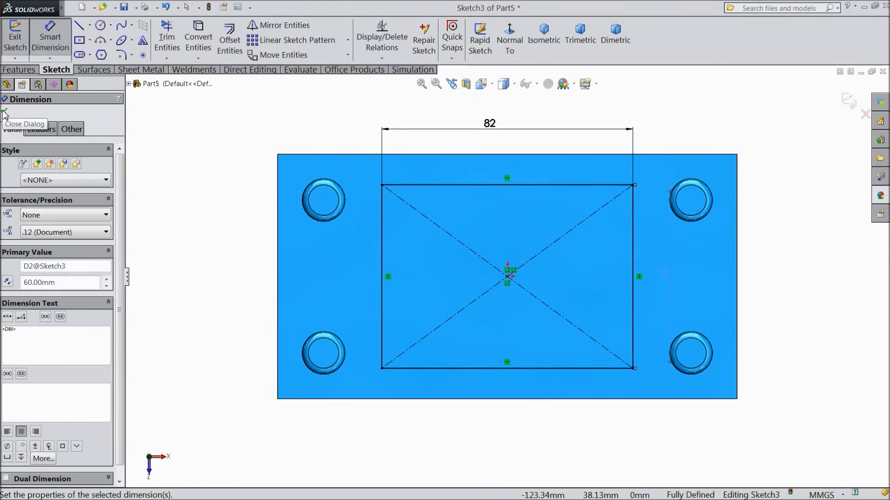
{"action": "left_click", "coordinate": [3, 112]}
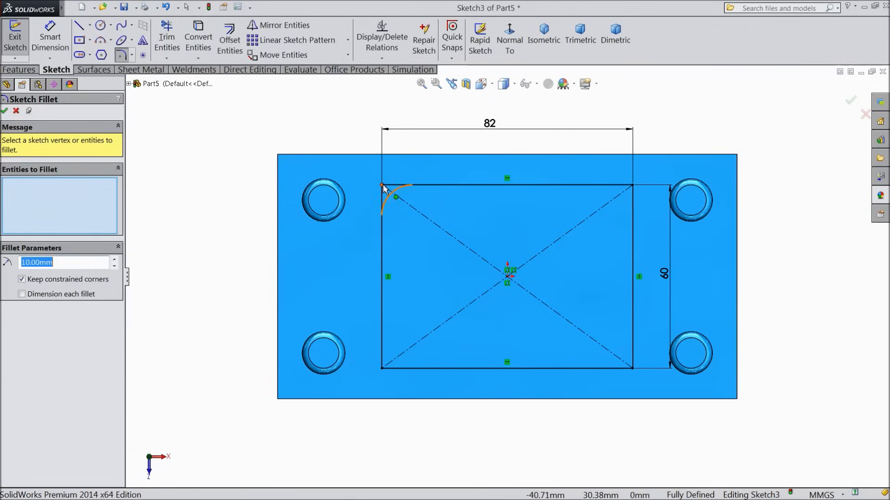
{"action": "left_click", "coordinate": [632, 186]}
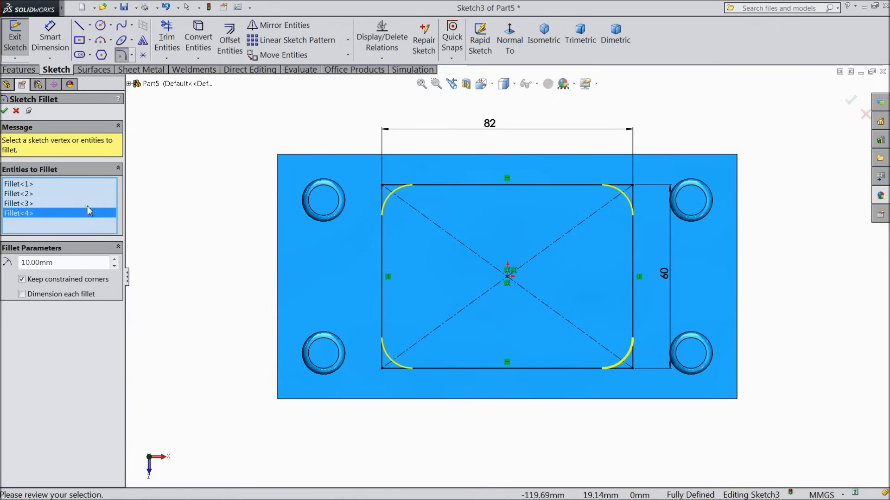
{"action": "left_click", "coordinate": [4, 111]}
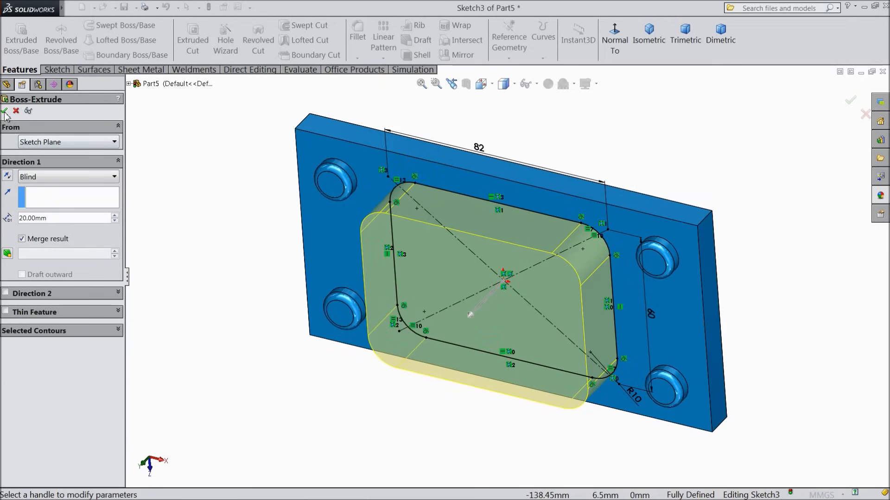
Step: Extrude the rounded rectangle blind to 20 mm as Boss-Extrude3
{"action": "left_click", "coordinate": [5, 110]}
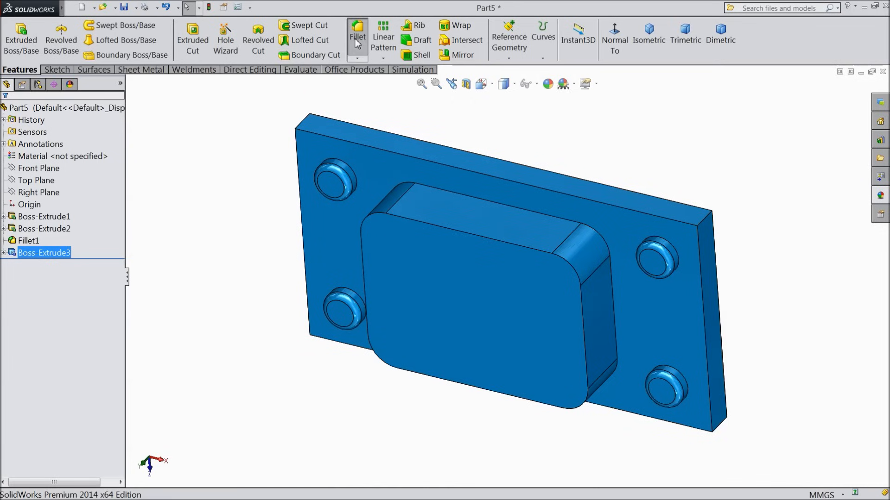
Step: Fillet the raised block's front face edges with a 5 mm radius
{"action": "left_click", "coordinate": [357, 33]}
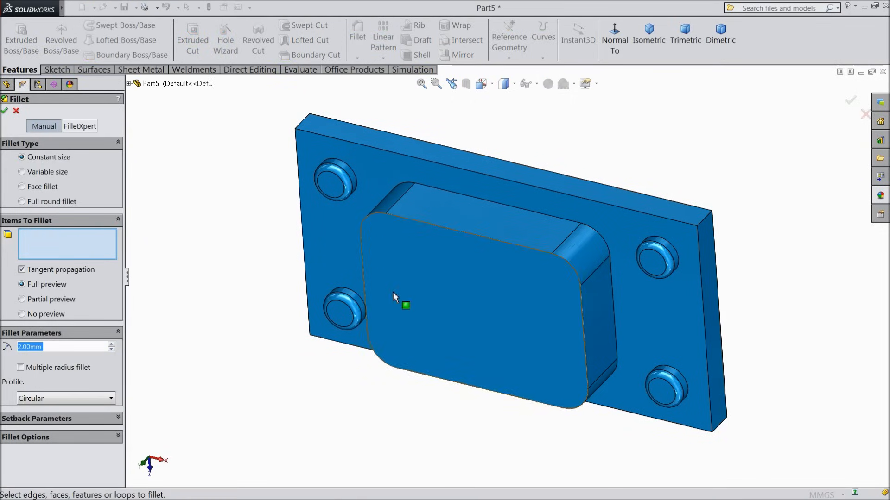
{"action": "left_click", "coordinate": [454, 295]}
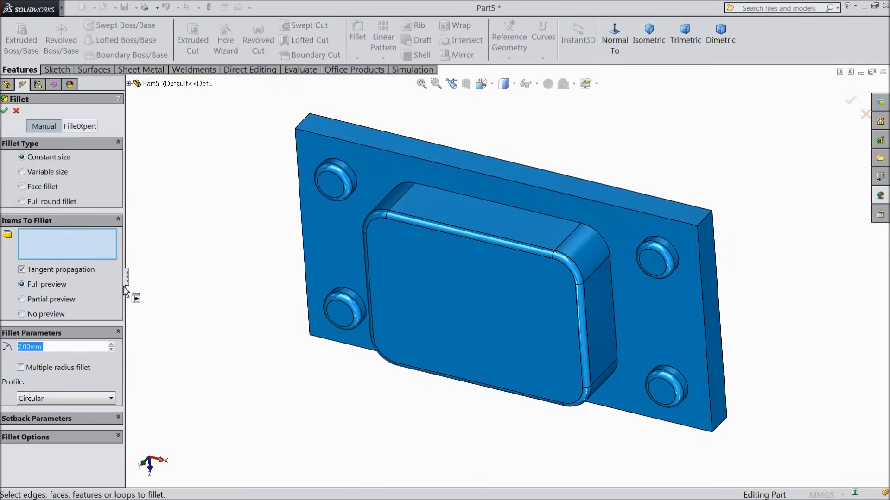
{"action": "type", "text": "5.00mm"}
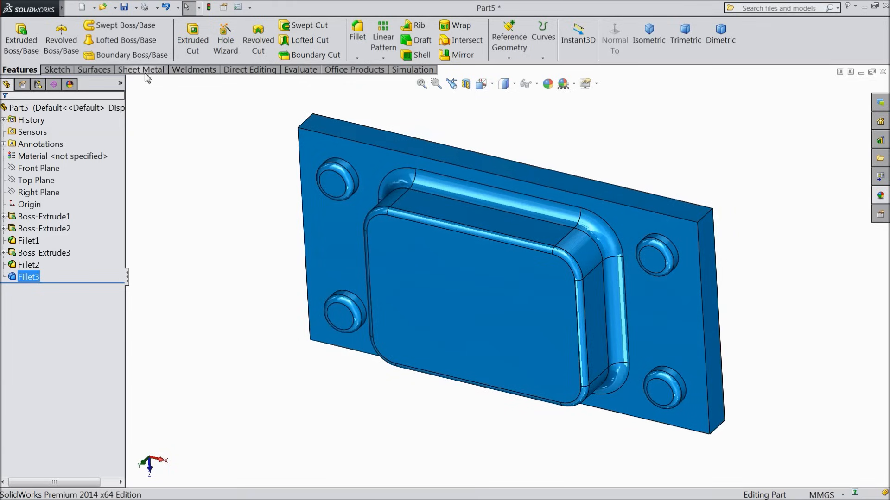
Step: Define FormTool1 with the plate face as stopping face and hole tops removed
{"action": "left_click", "coordinate": [140, 69]}
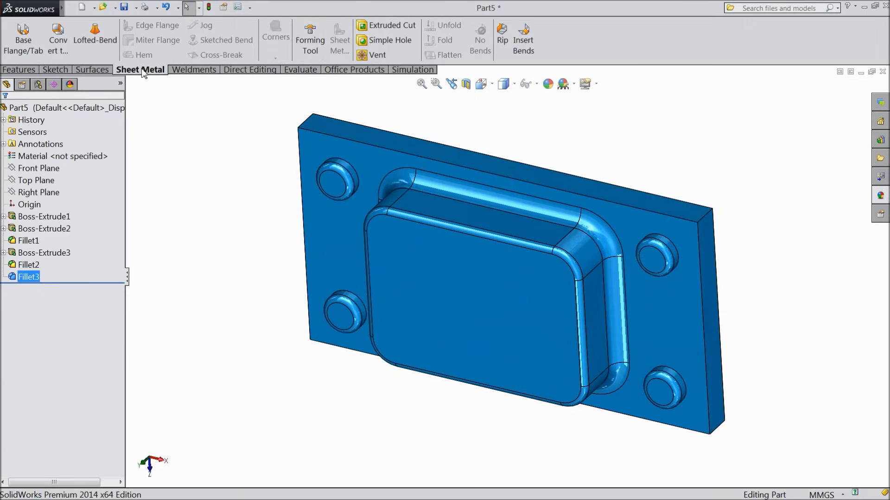
{"action": "left_click", "coordinate": [310, 34]}
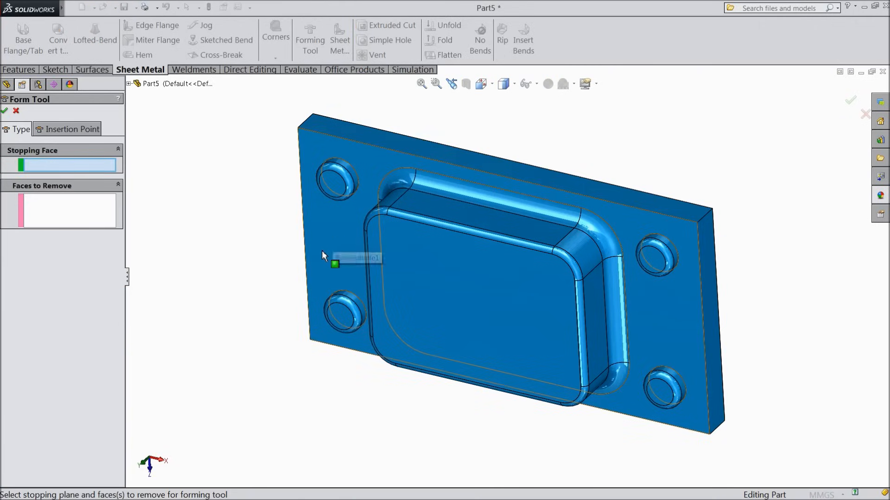
{"action": "mouse_move", "coordinate": [313, 241]}
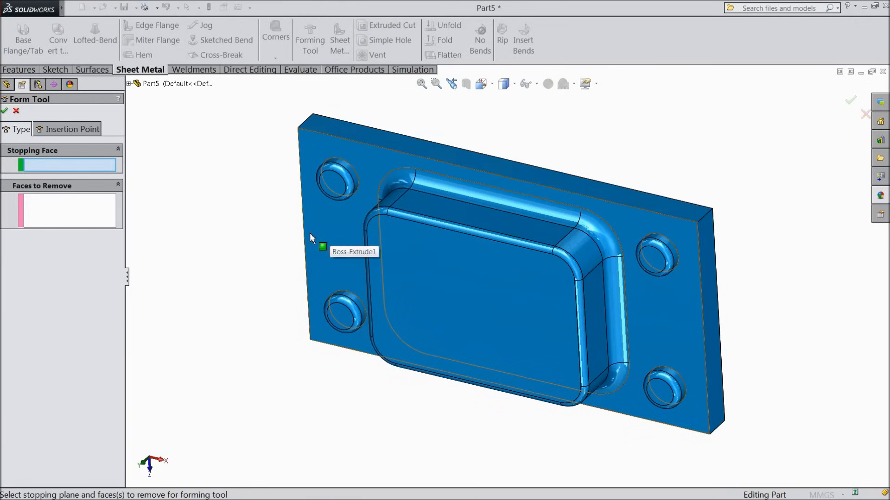
{"action": "left_click", "coordinate": [322, 247]}
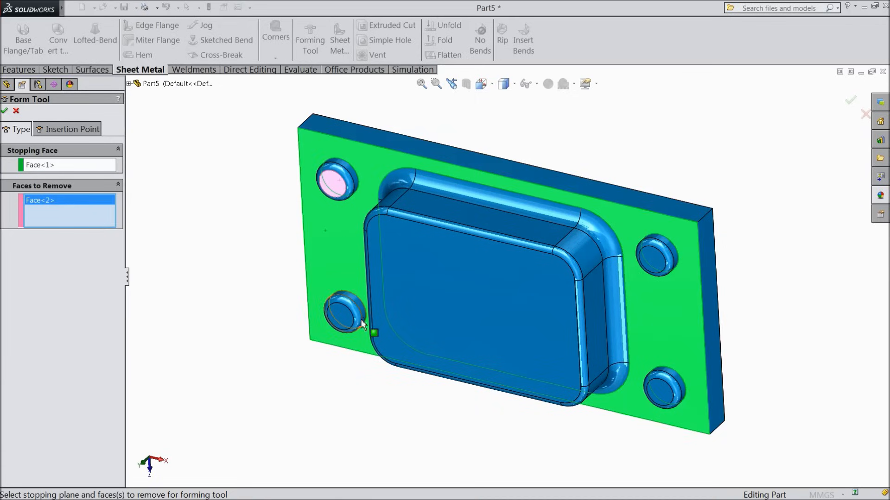
{"action": "left_click", "coordinate": [661, 392]}
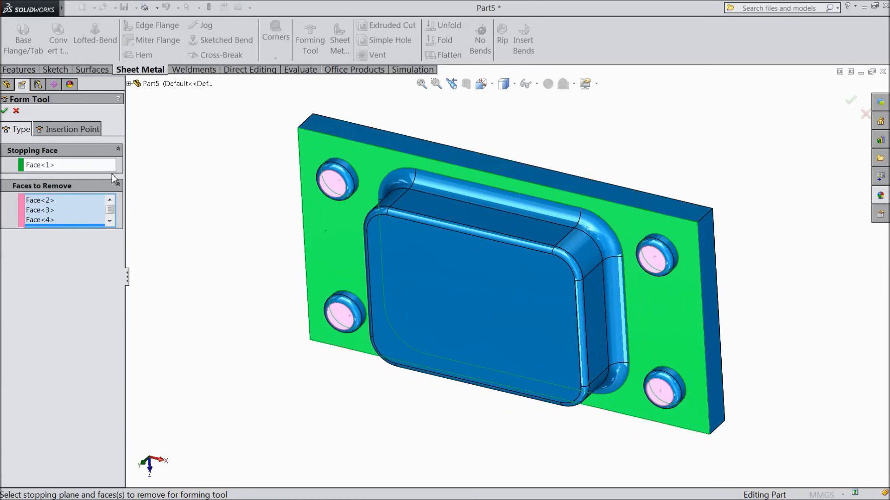
{"action": "left_click", "coordinate": [4, 110]}
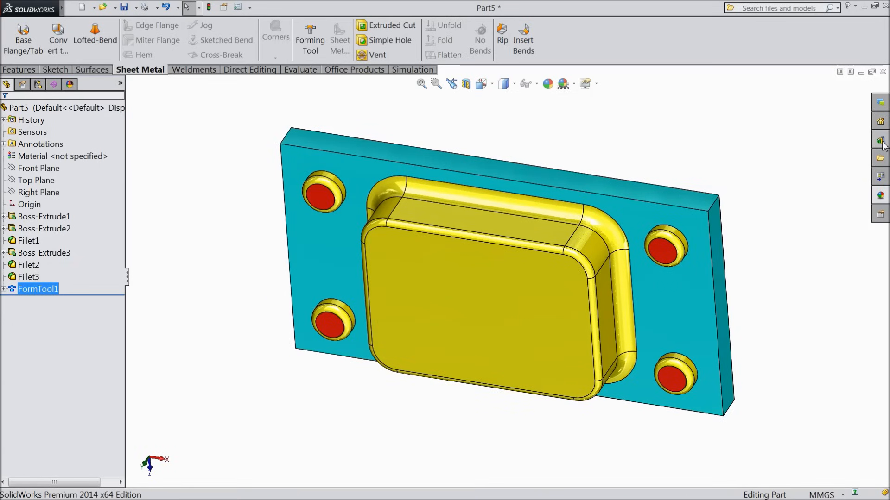
Step: Open the Task Pane Design Library and select its forming tools folder
{"action": "left_click", "coordinate": [881, 140]}
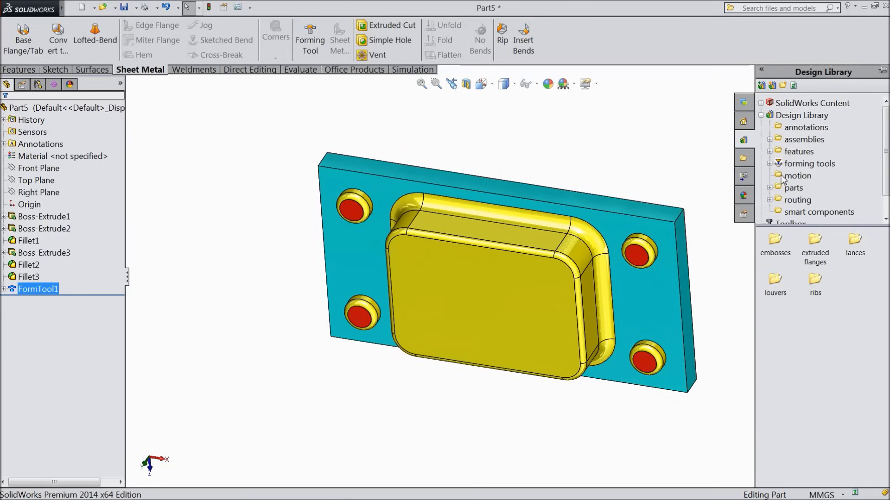
{"action": "left_click", "coordinate": [802, 116]}
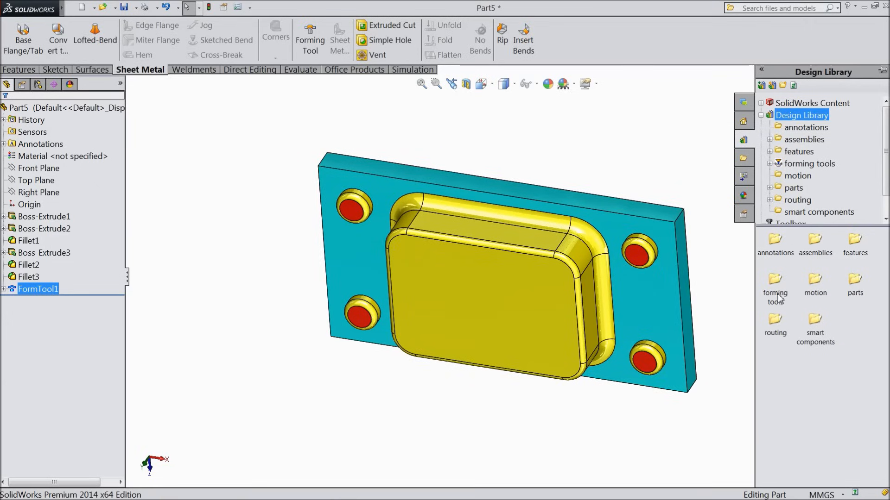
{"action": "left_click", "coordinate": [774, 283]}
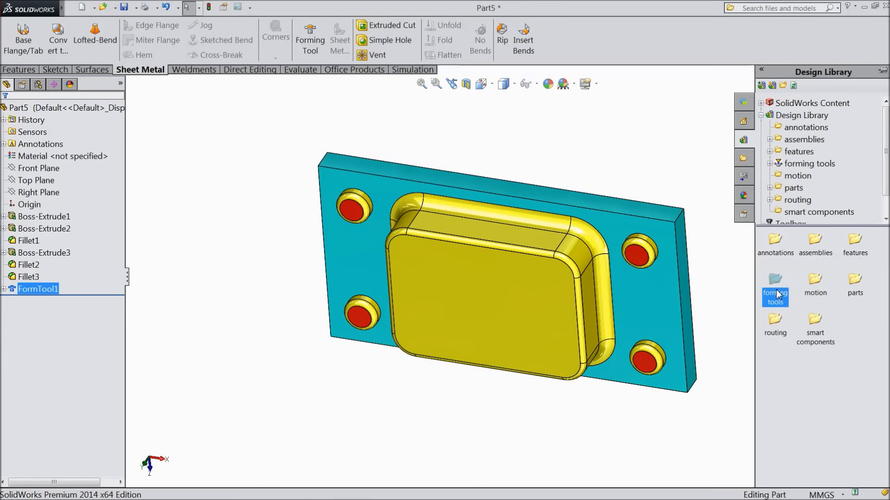
{"action": "left_click", "coordinate": [123, 8]}
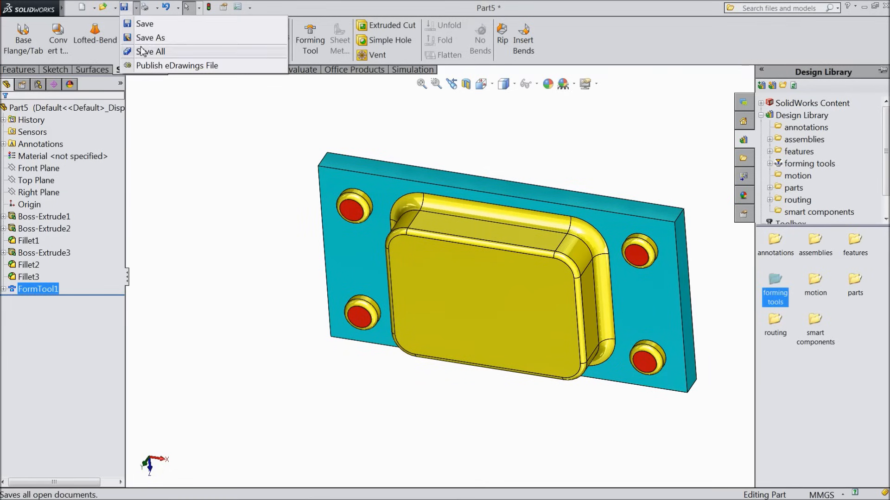
Step: Save the part as Form Tool (*.sldftp) 'forming tool 001' in the forming tools folder
{"action": "left_click", "coordinate": [151, 37]}
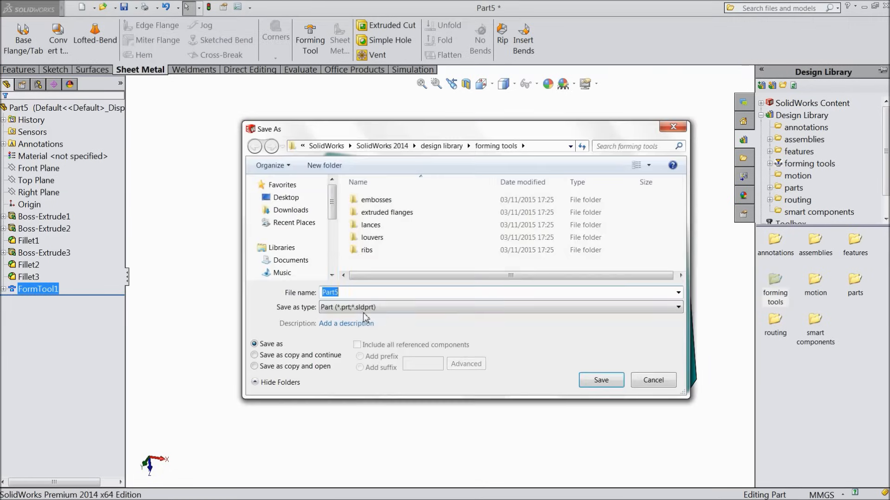
{"action": "left_click", "coordinate": [676, 307]}
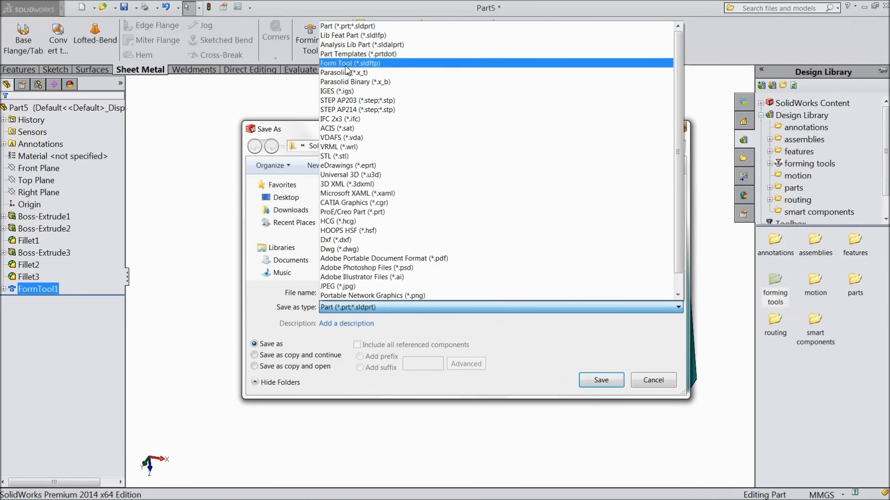
{"action": "left_click", "coordinate": [350, 63]}
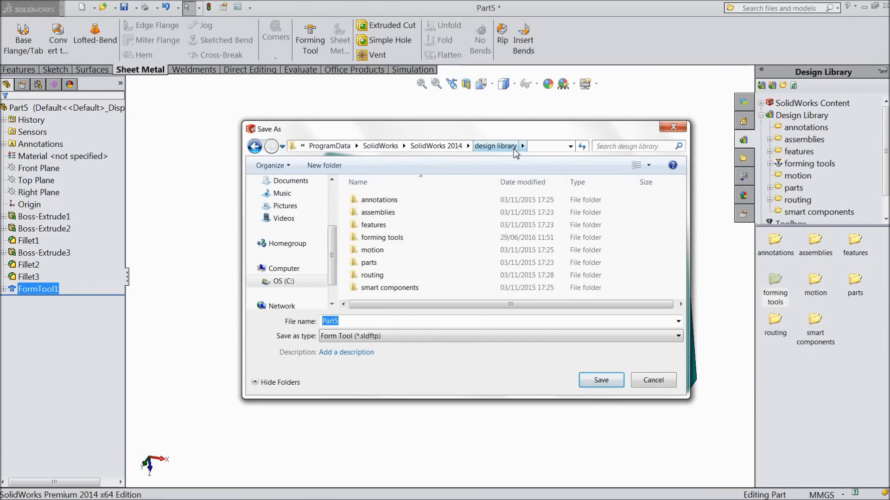
{"action": "left_click", "coordinate": [381, 237]}
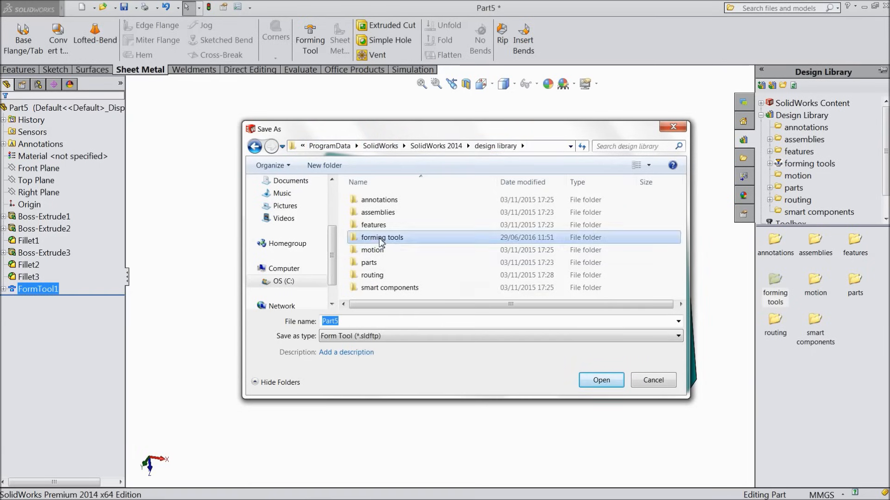
{"action": "double_click", "coordinate": [381, 237]}
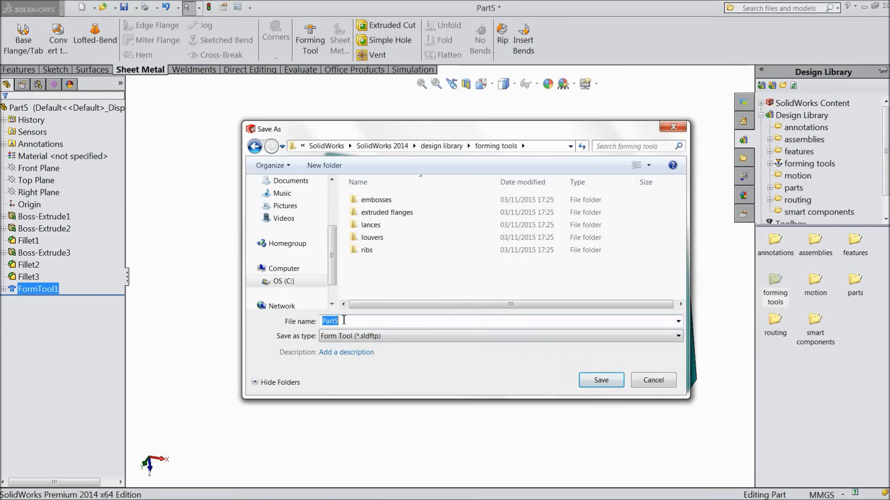
{"action": "key", "text": "Backspace"}
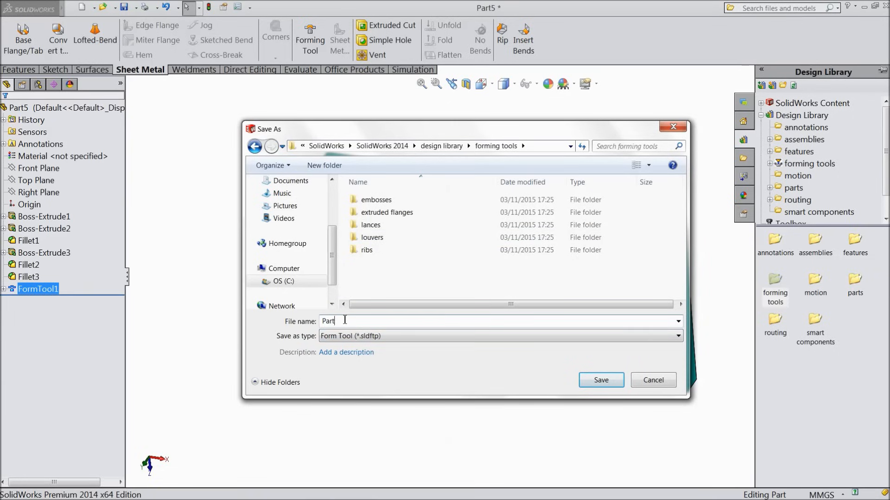
{"action": "type", "text": "form"}
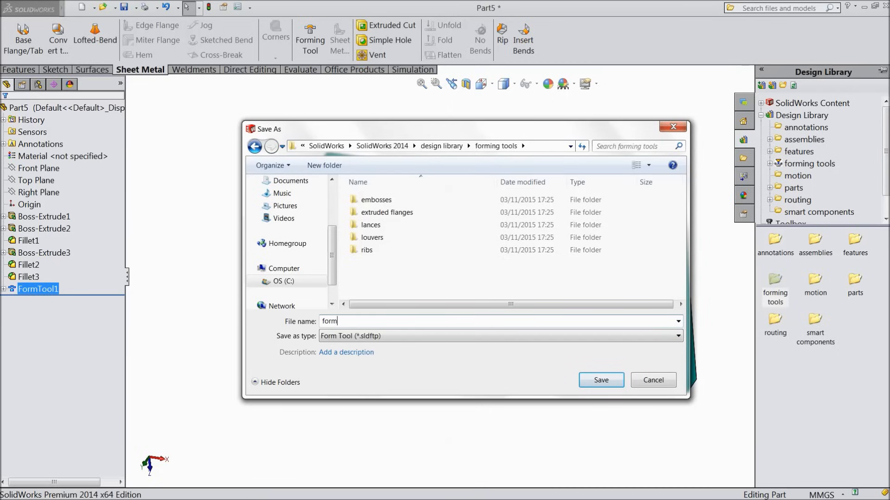
{"action": "type", "text": "ing tool"}
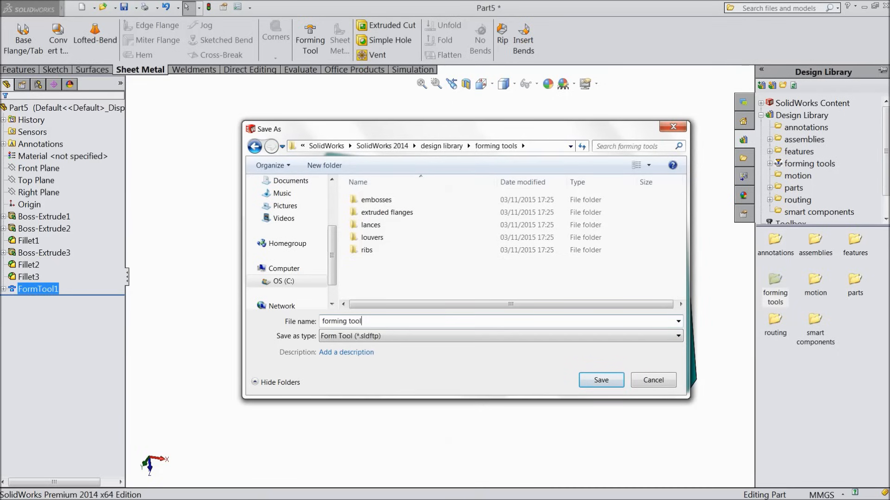
{"action": "type", "text": "001"}
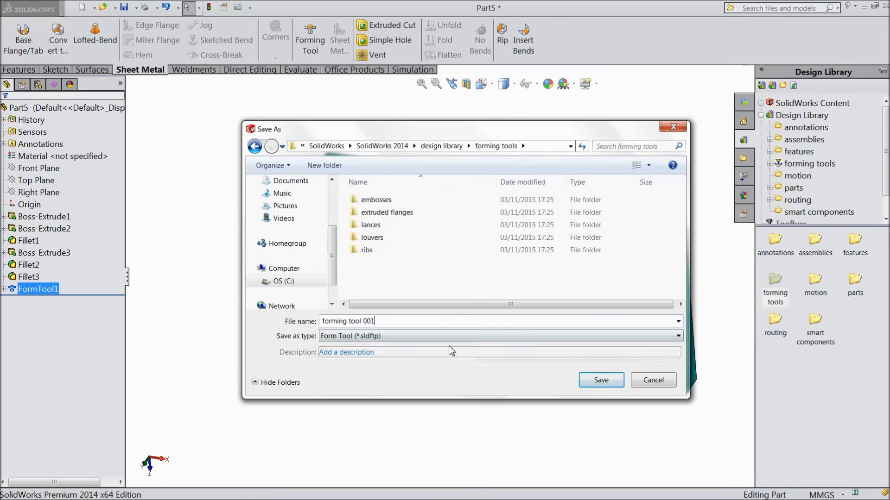
{"action": "left_click", "coordinate": [601, 380]}
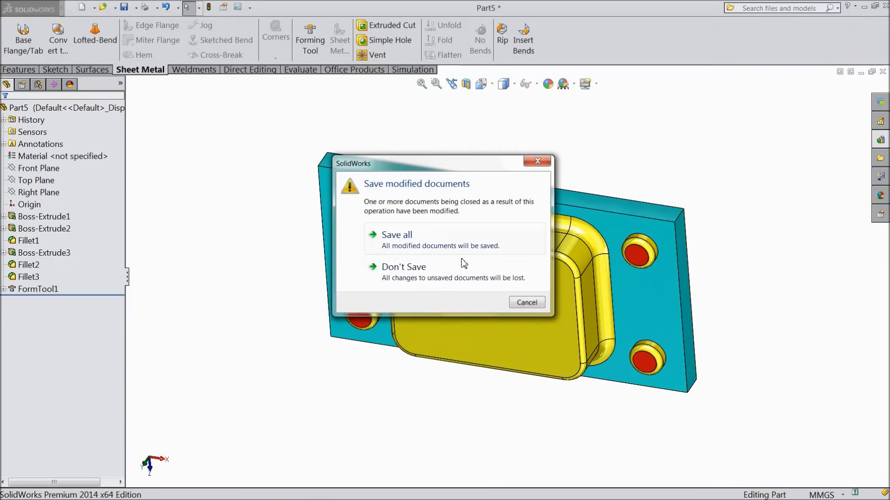
Step: Close the tool part without saving and create a new empty part, Part6
{"action": "left_click", "coordinate": [403, 267]}
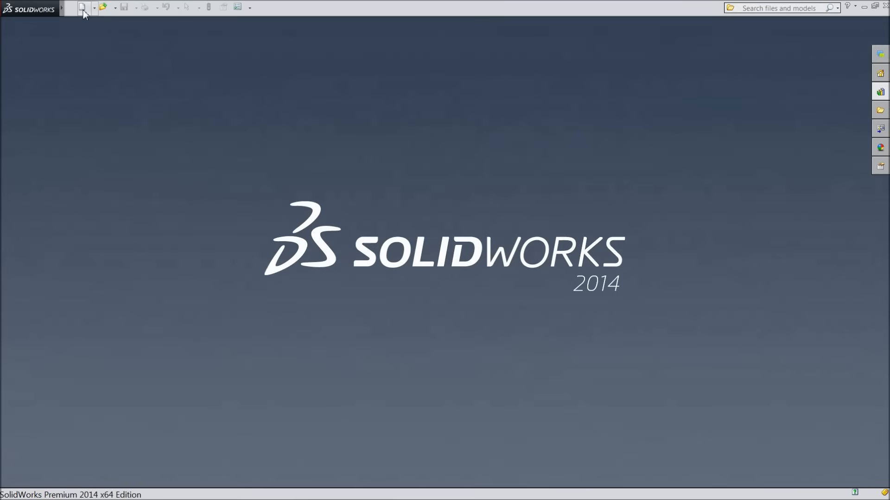
{"action": "left_click", "coordinate": [83, 7]}
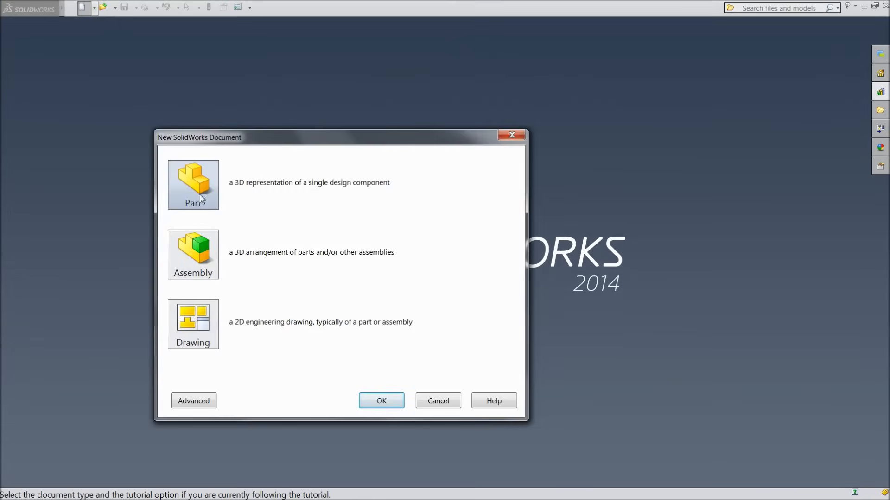
{"action": "left_click", "coordinate": [381, 400]}
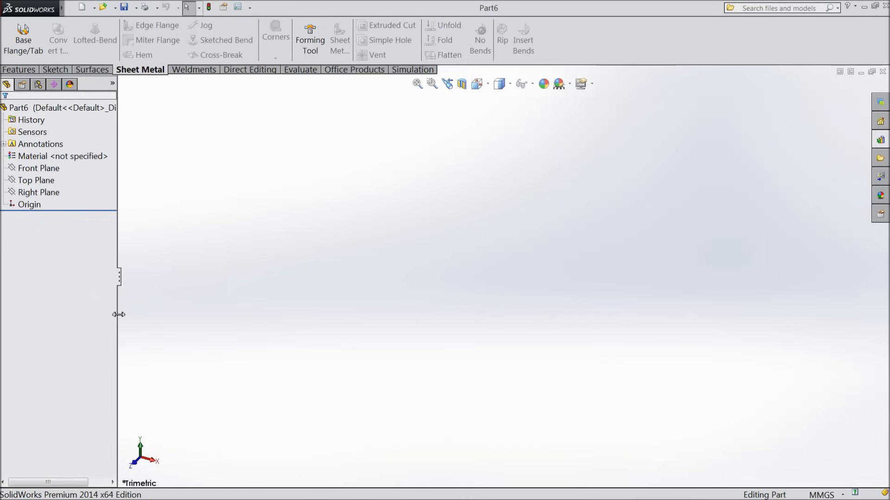
{"action": "left_click", "coordinate": [559, 85]}
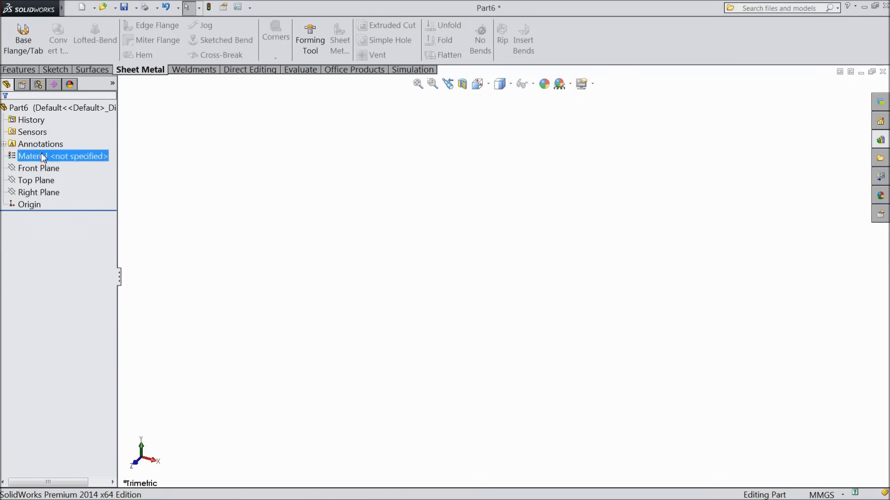
Step: Sketch a 150 × 80 mm centre rectangle on Top Plane with R10 corner fillets
{"action": "left_click", "coordinate": [37, 180]}
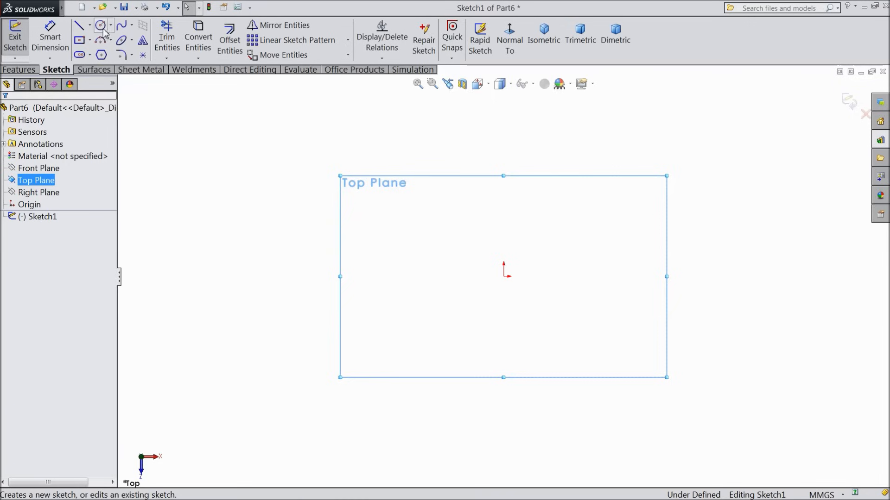
{"action": "left_click", "coordinate": [78, 40]}
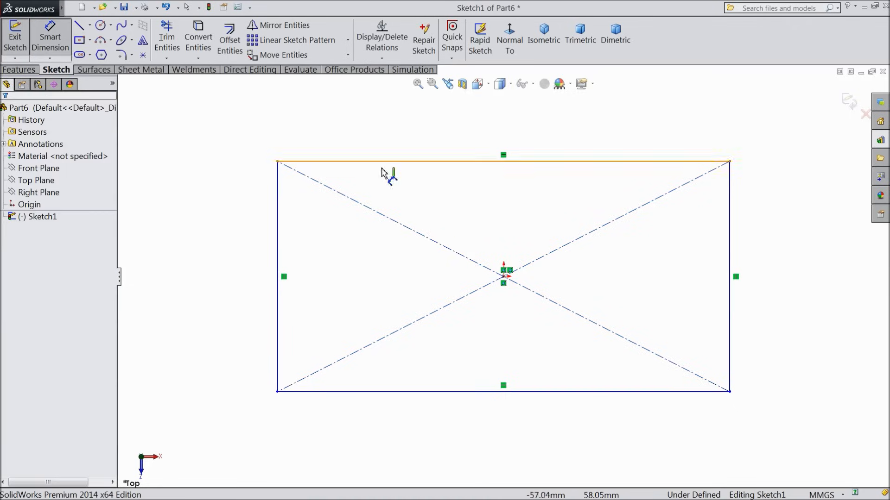
{"action": "left_click", "coordinate": [503, 154]}
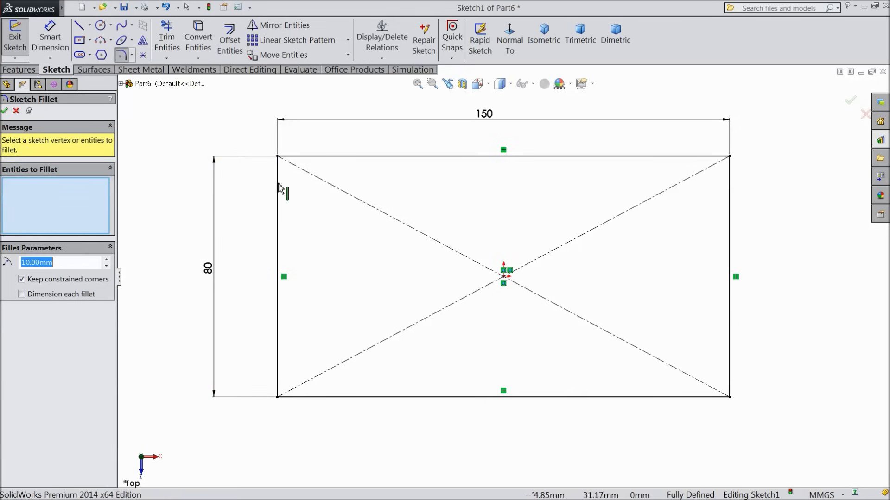
{"action": "left_click", "coordinate": [278, 157]}
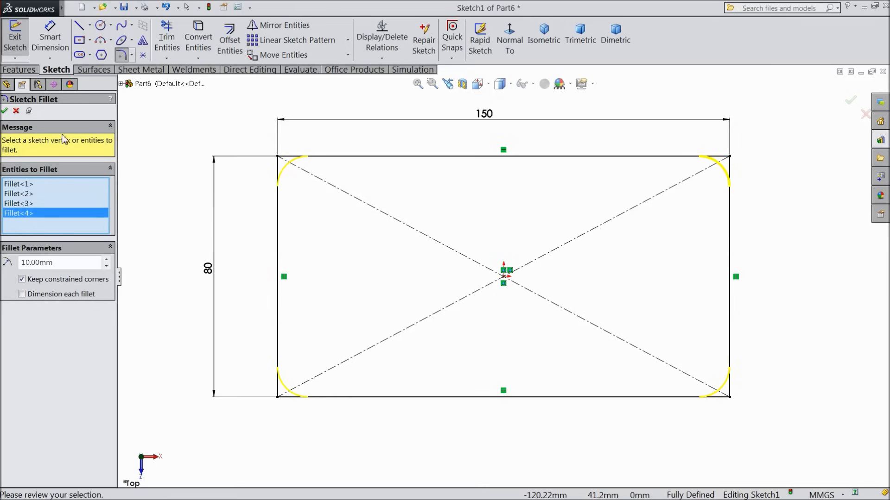
{"action": "left_click", "coordinate": [4, 111]}
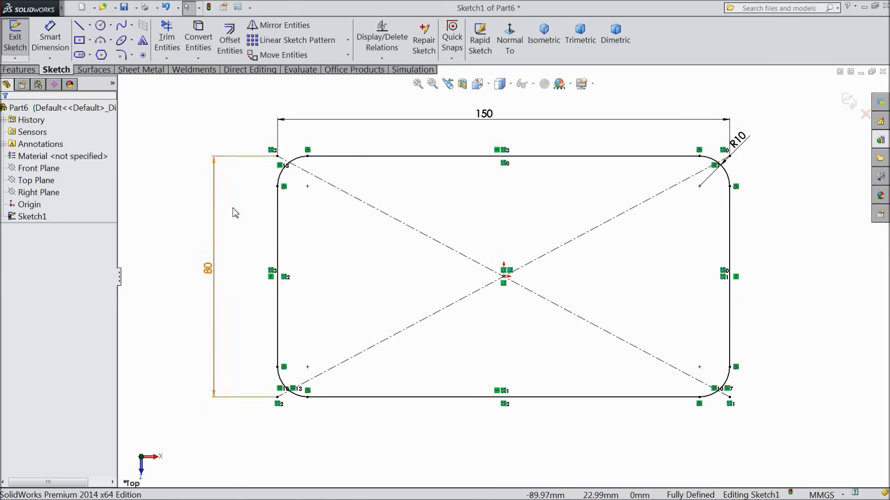
Step: Turn the rounded rectangle sketch into a 1.50 mm thick Base Flange
{"action": "left_click", "coordinate": [139, 69]}
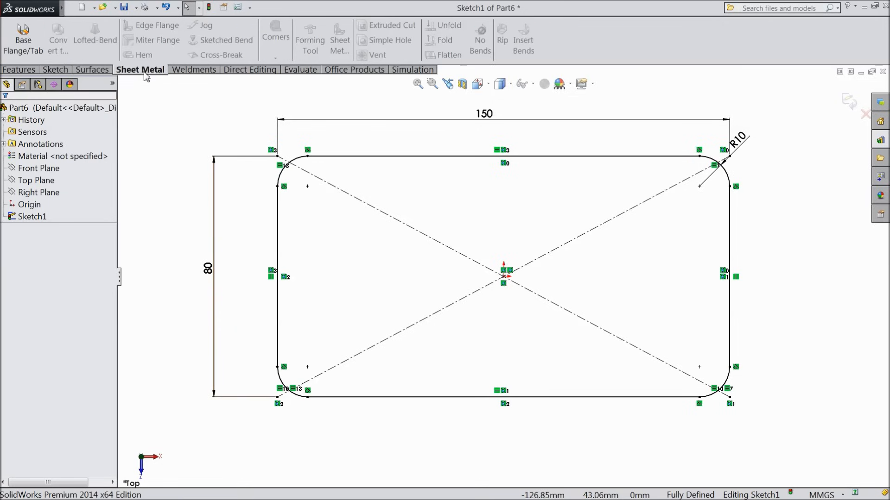
{"action": "left_click", "coordinate": [23, 38]}
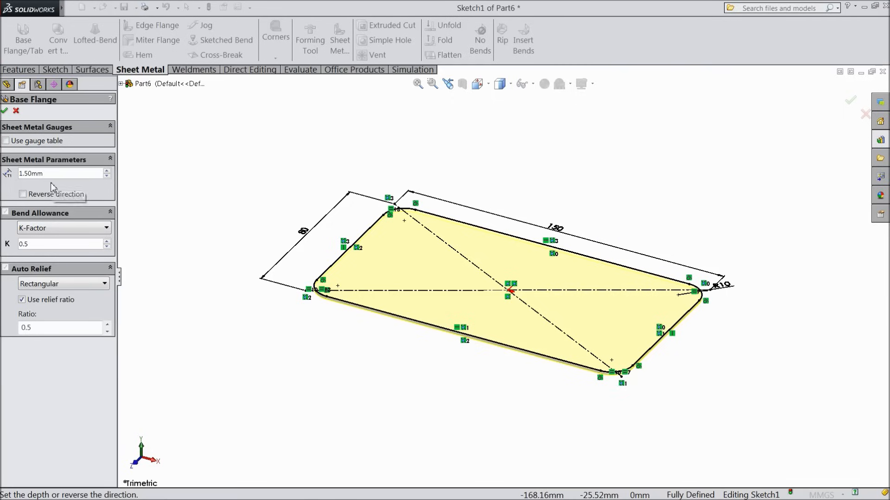
{"action": "mouse_move", "coordinate": [37, 278]}
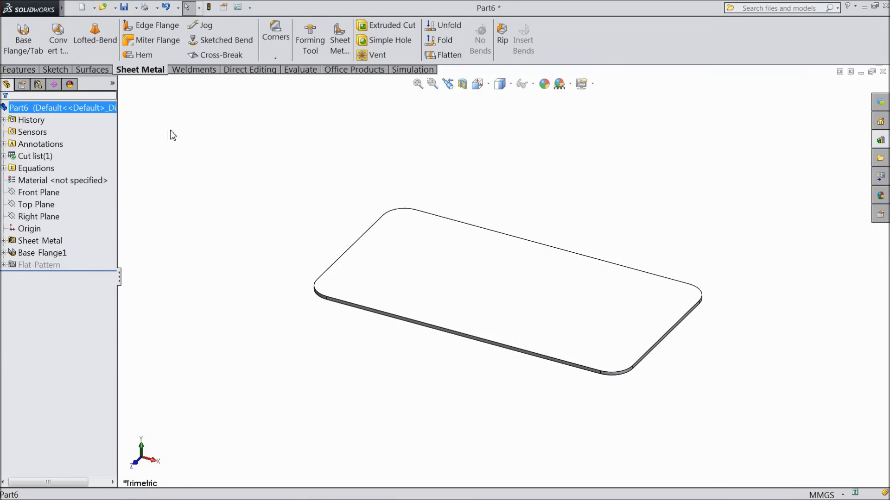
Step: Give the Base-Flange1 plate a blue appearance via swatch and colour spectrum
{"action": "left_click", "coordinate": [544, 84]}
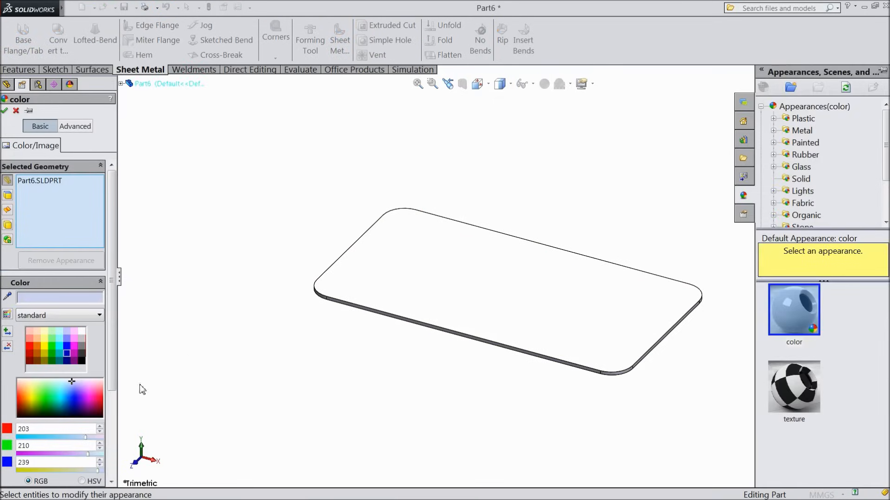
{"action": "left_click", "coordinate": [66, 352]}
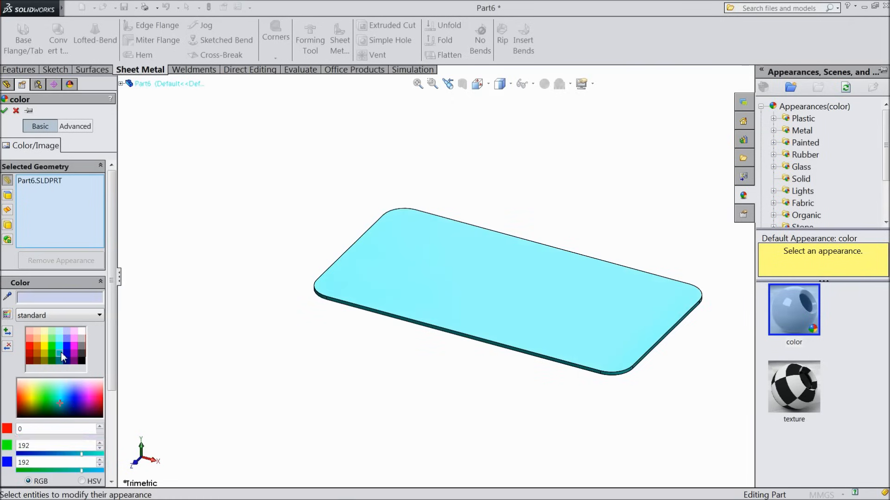
{"action": "left_click", "coordinate": [67, 404]}
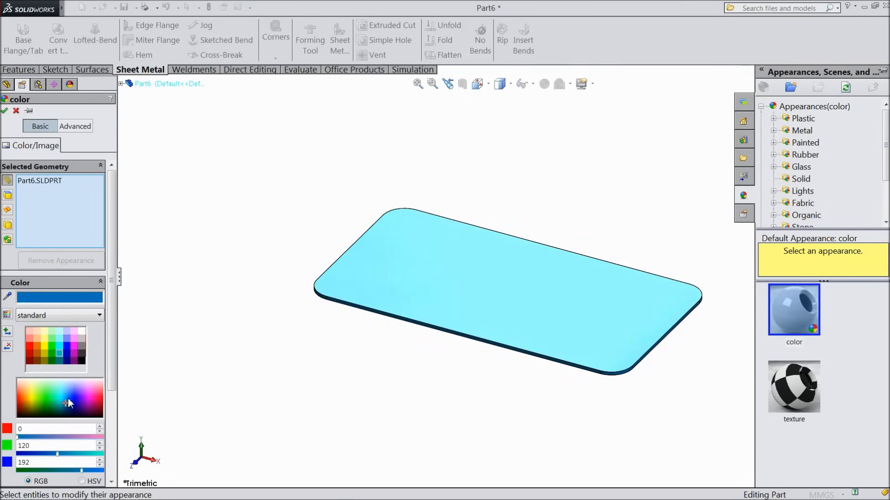
{"action": "left_click", "coordinate": [69, 404]}
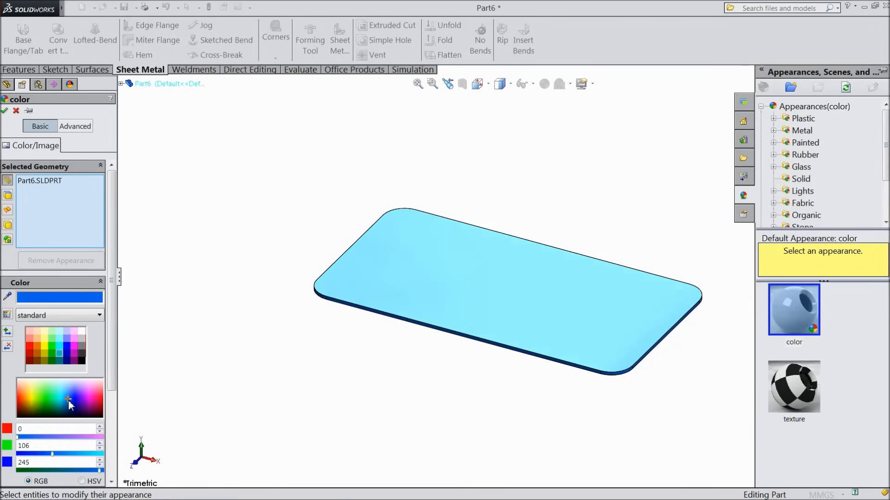
{"action": "mouse_move", "coordinate": [54, 460]}
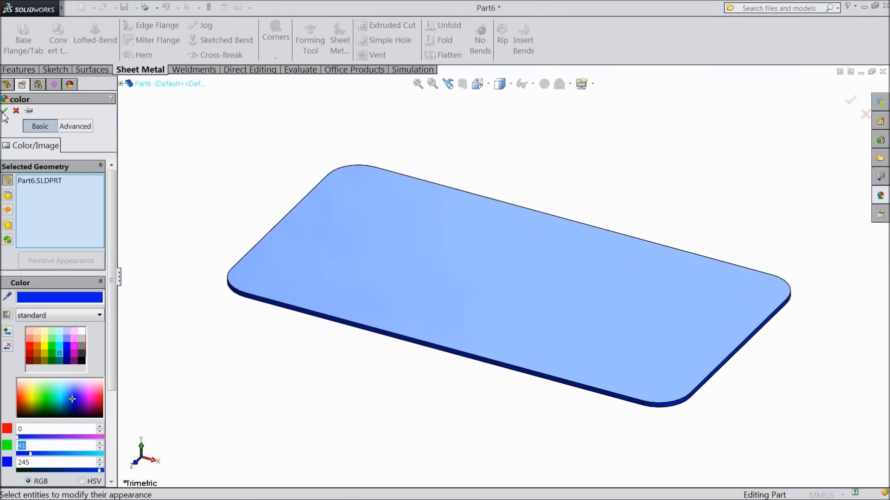
{"action": "left_click", "coordinate": [5, 110]}
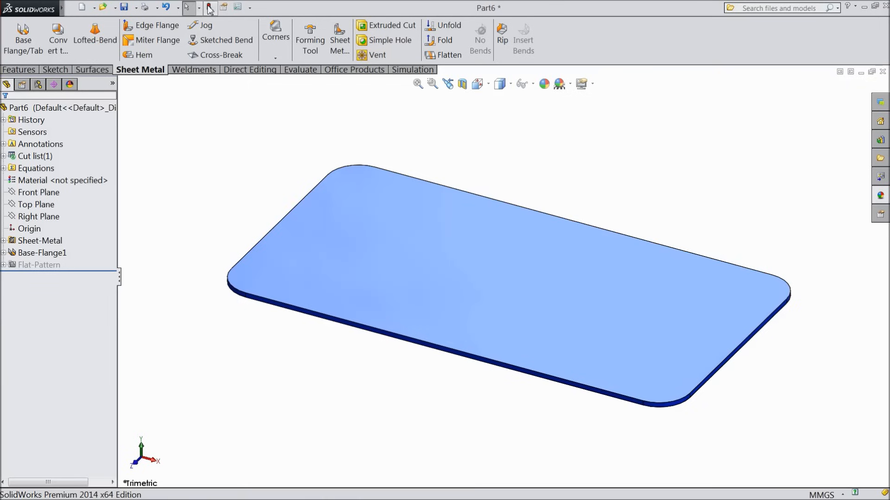
{"action": "mouse_move", "coordinate": [580, 84]}
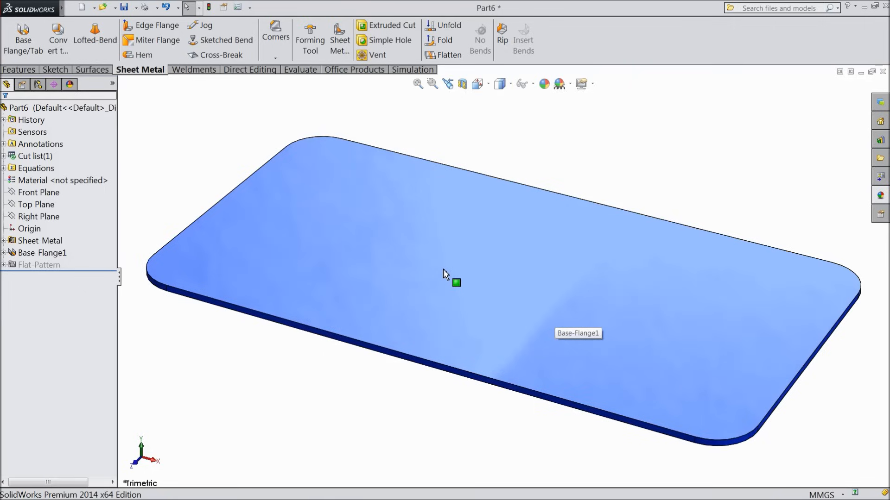
{"action": "mouse_move", "coordinate": [698, 245]}
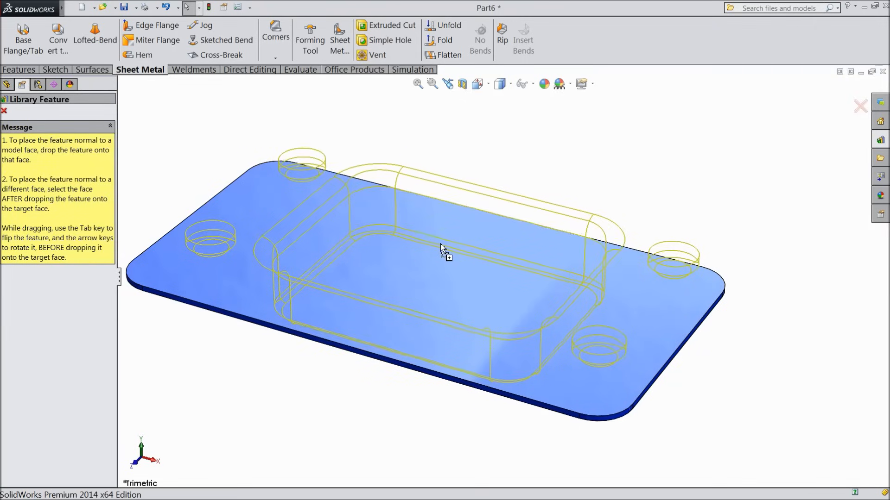
Step: Place the forming tool on the plate face, centre dimensioned 40 mm and 150/2 mm
{"action": "left_click", "coordinate": [444, 253]}
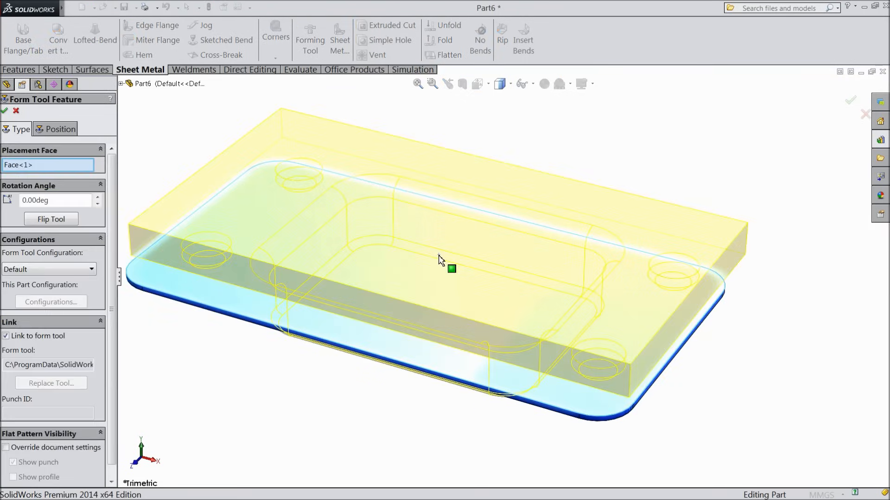
{"action": "left_click", "coordinate": [60, 129]}
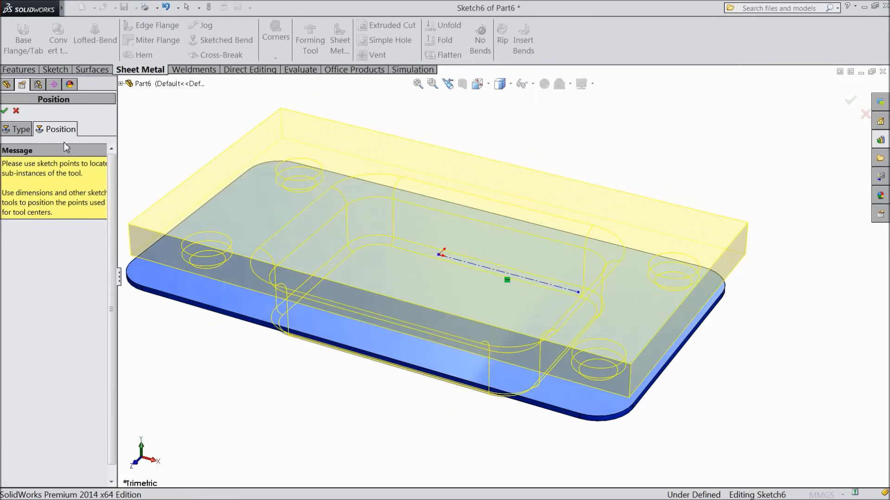
{"action": "left_click", "coordinate": [55, 69]}
{"action": "type", "text": "40"}
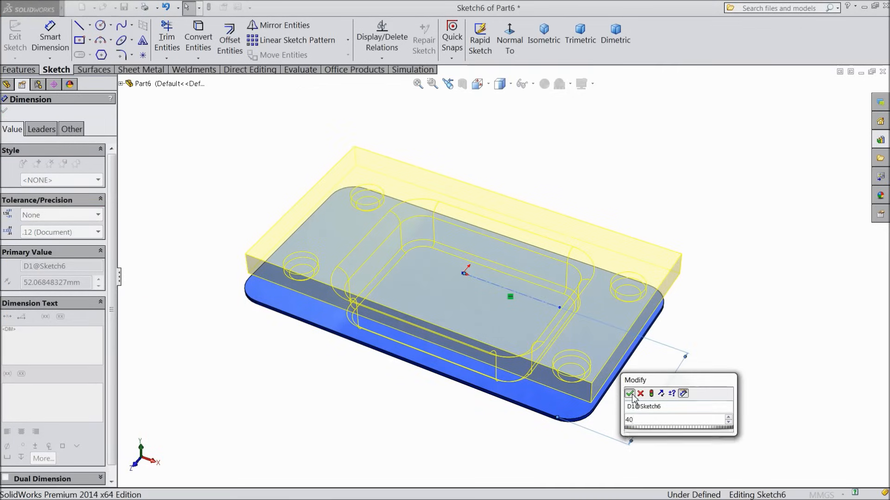
{"action": "left_click", "coordinate": [630, 394]}
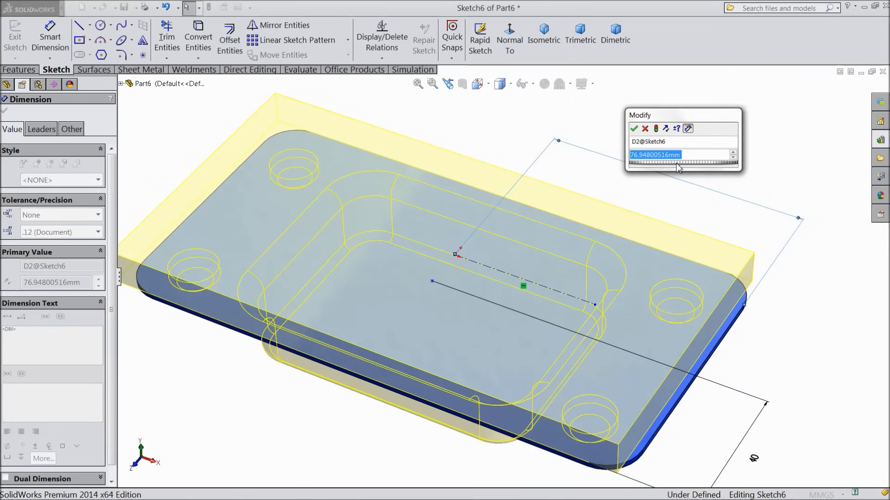
{"action": "type", "text": "150/2"}
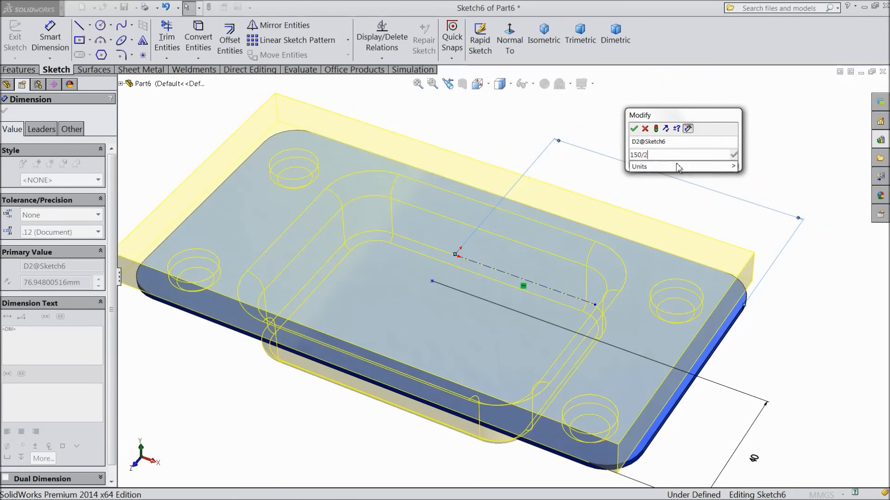
{"action": "left_click", "coordinate": [634, 128]}
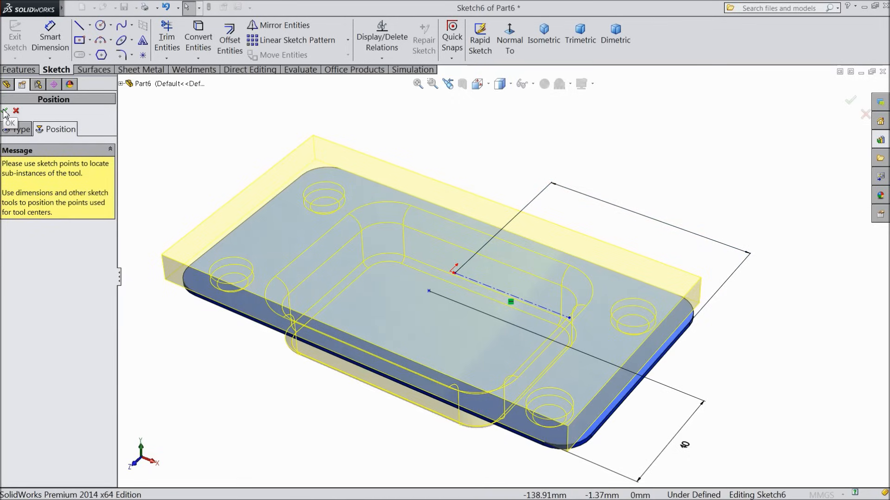
{"action": "left_click", "coordinate": [3, 112]}
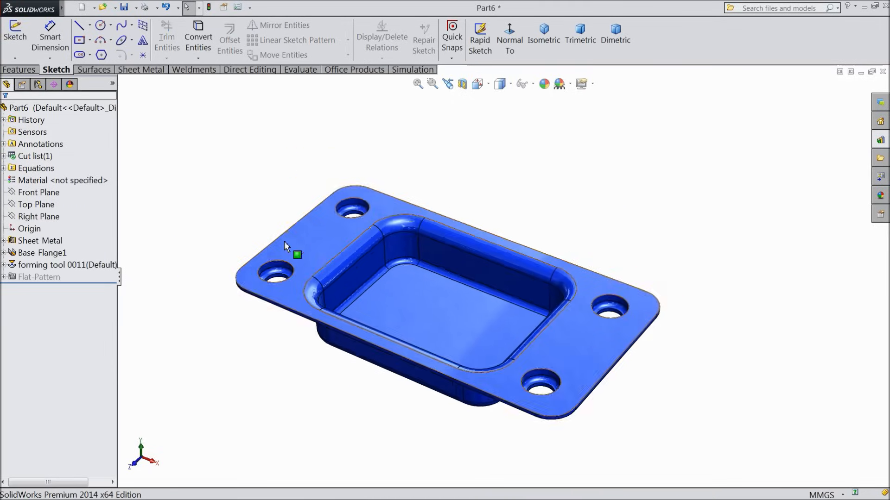